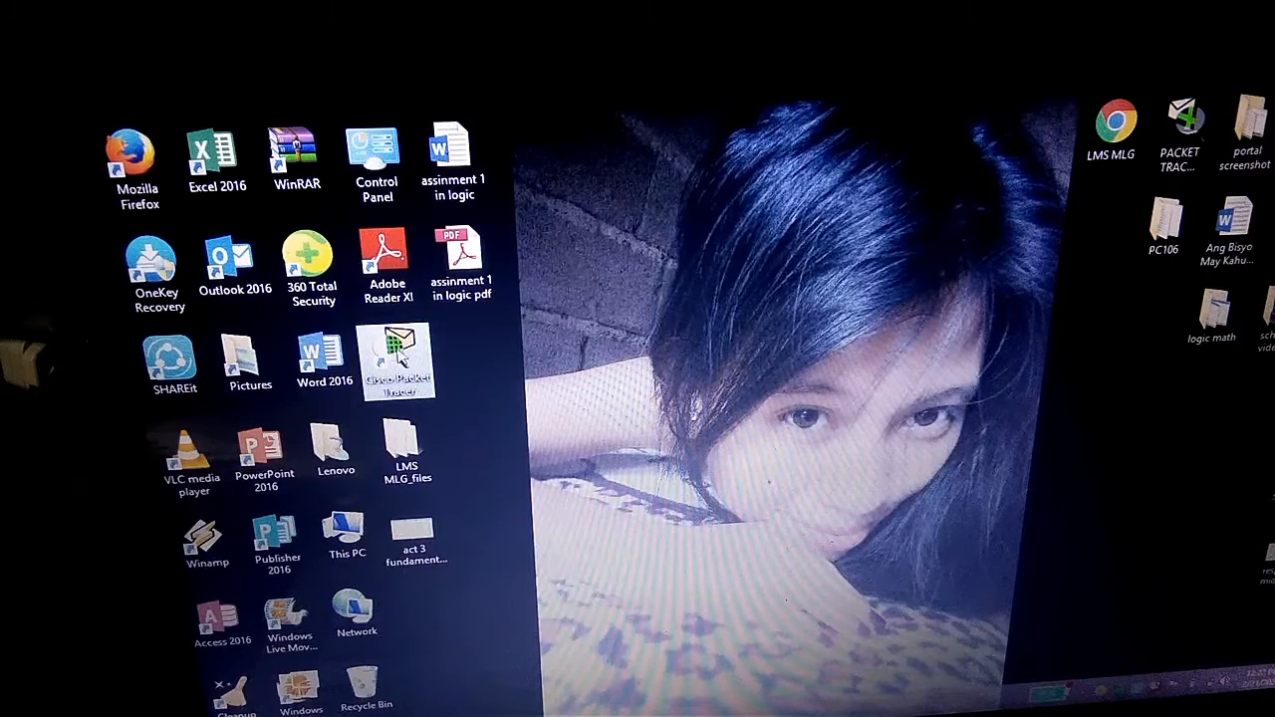
Step: Launch Cisco Packet Tracer from its desktop shortcut
{"action": "left_click", "coordinate": [397, 361]}
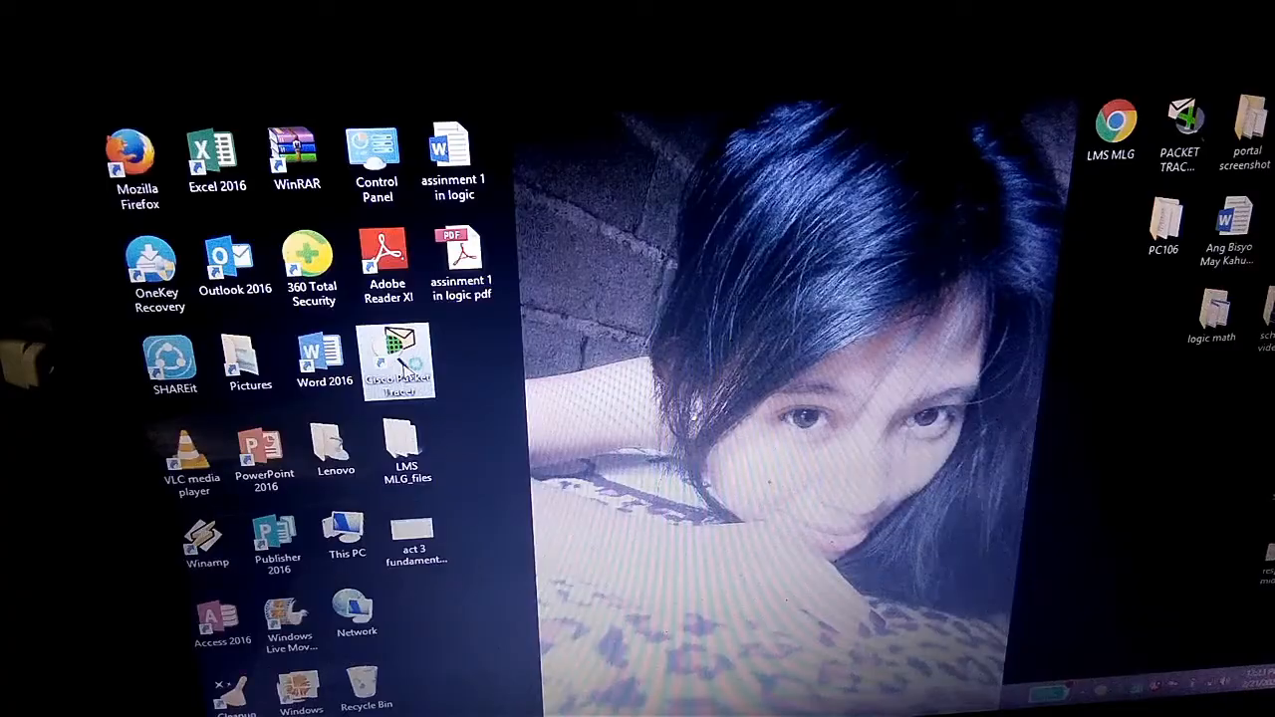
{"action": "double_click", "coordinate": [396, 359]}
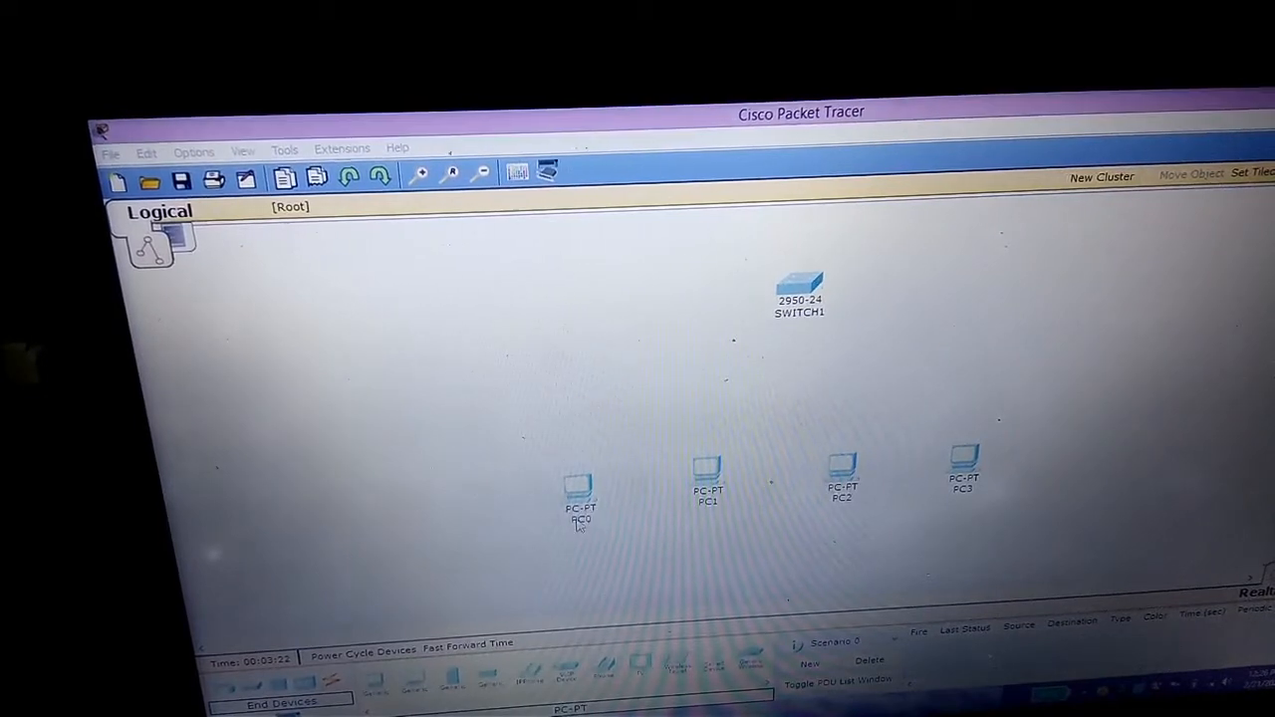
Step: Relabel the PCs under SWITCH1 with the names ALLEY, BOB, CATH and DARIN
{"action": "type", "text": "PALLEYC0"}
{"action": "type", "text": "BOB"}
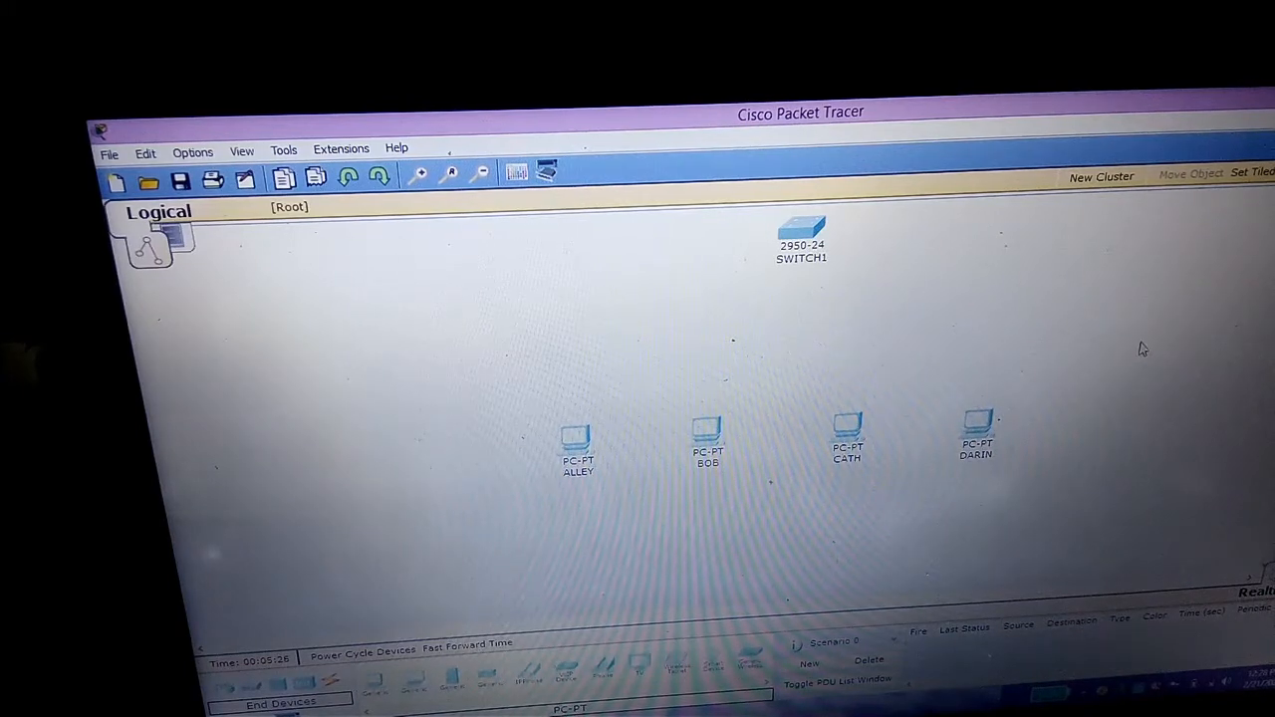
{"action": "mouse_move", "coordinate": [787, 316]}
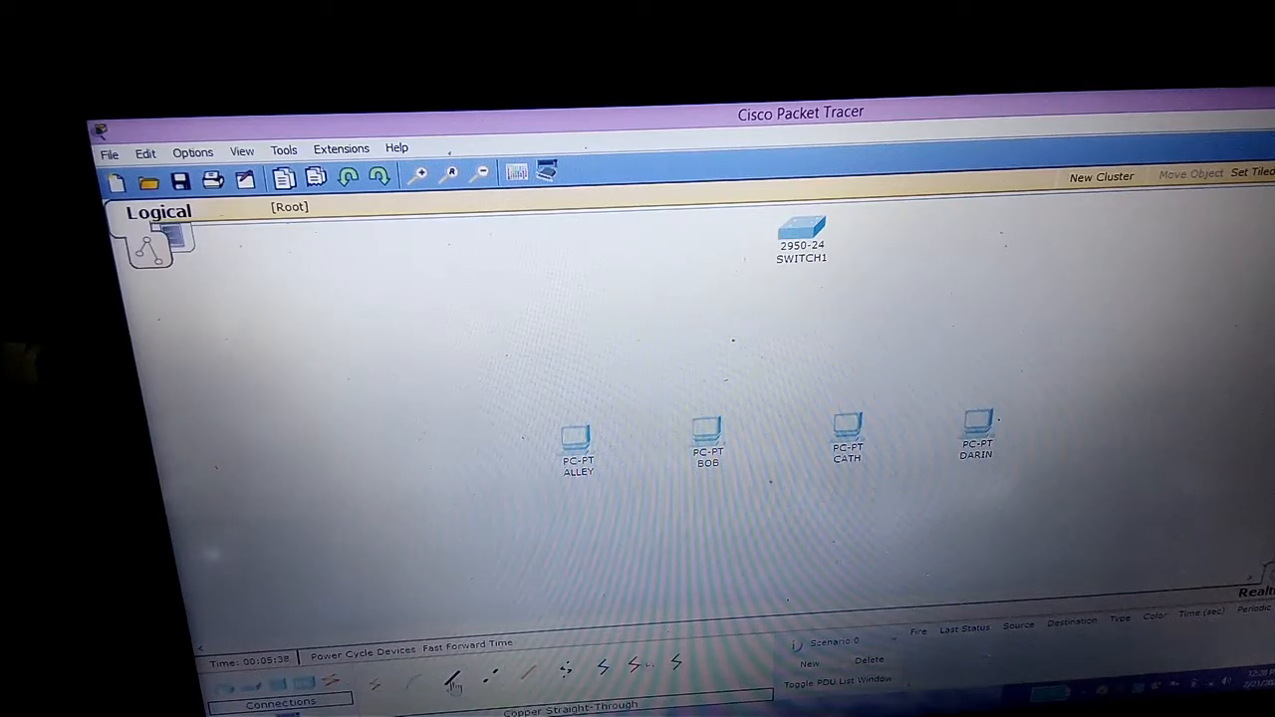
Step: Run copper straight-through cables from SWITCH1 to ALLEY, BOB, CATH and DARIN
{"action": "left_click", "coordinate": [802, 229]}
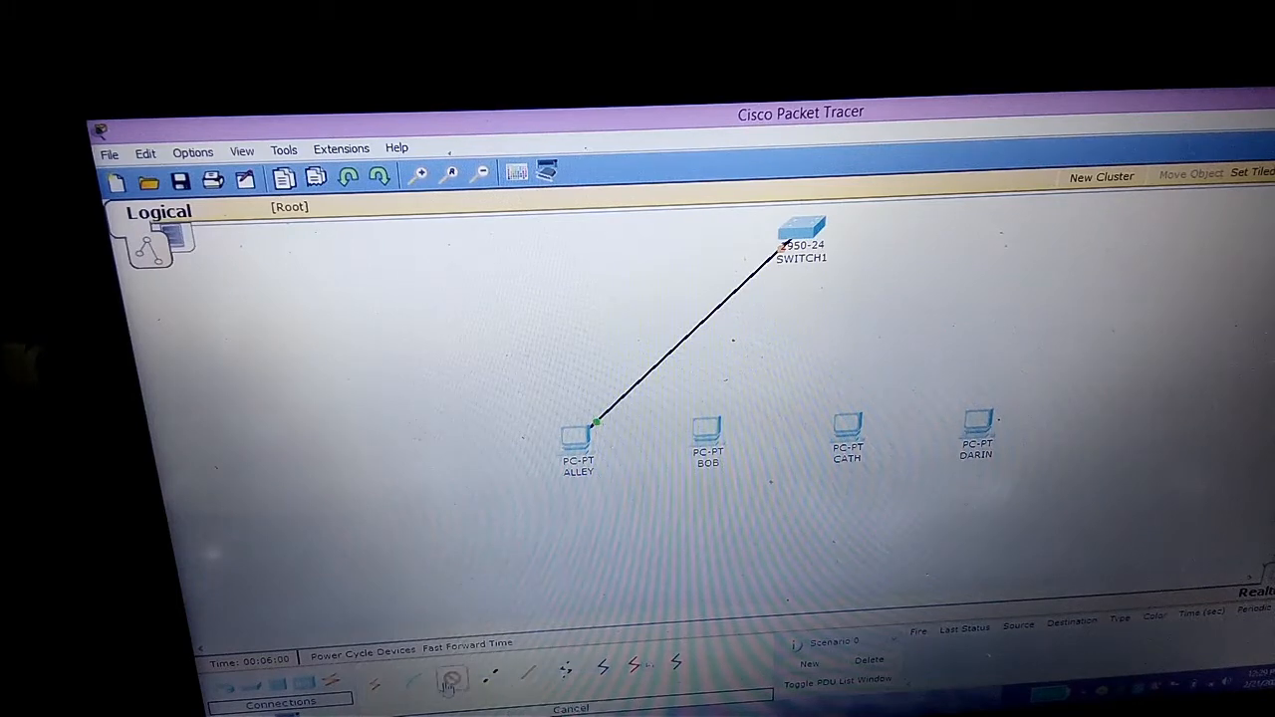
{"action": "left_click", "coordinate": [802, 229]}
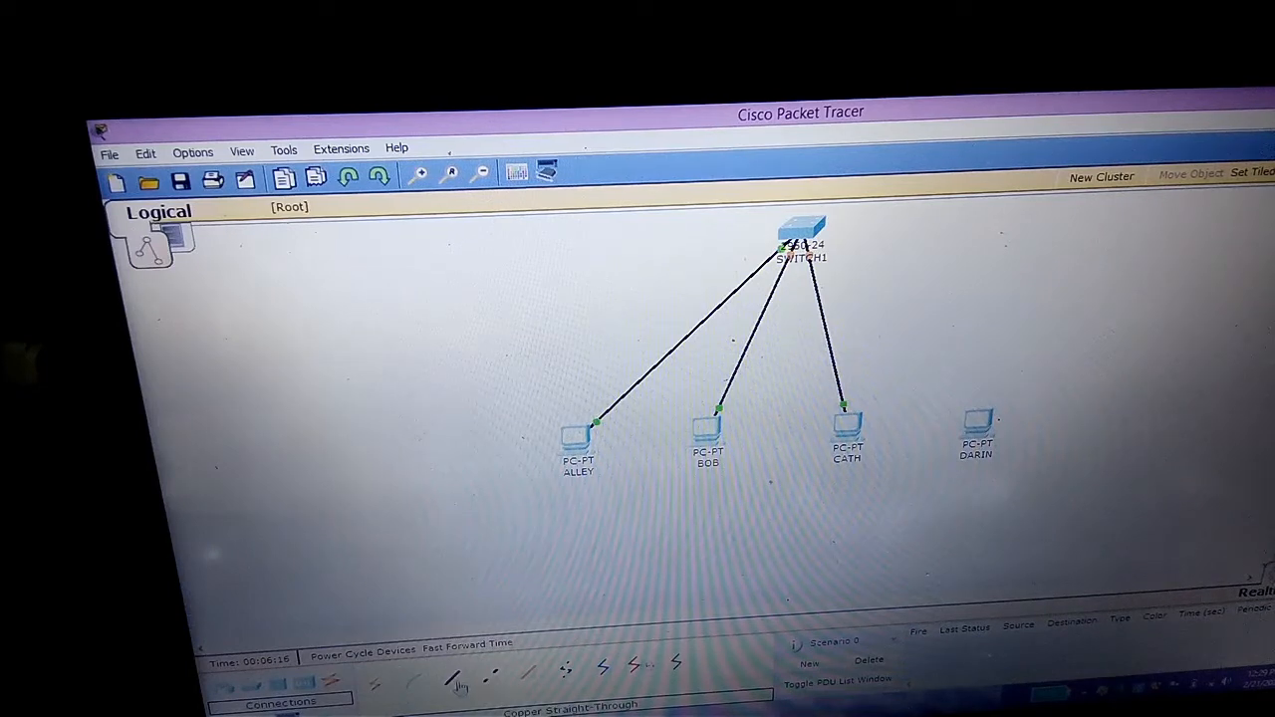
{"action": "left_click", "coordinate": [802, 234]}
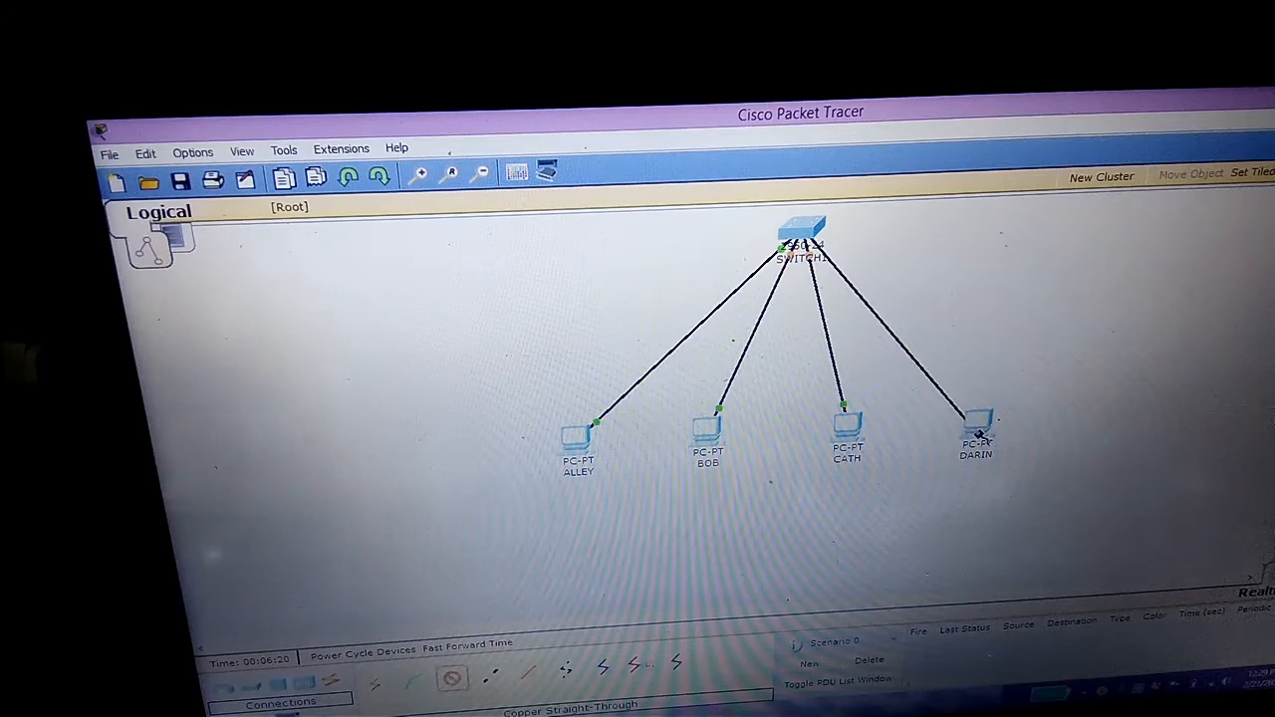
{"action": "left_click", "coordinate": [976, 434]}
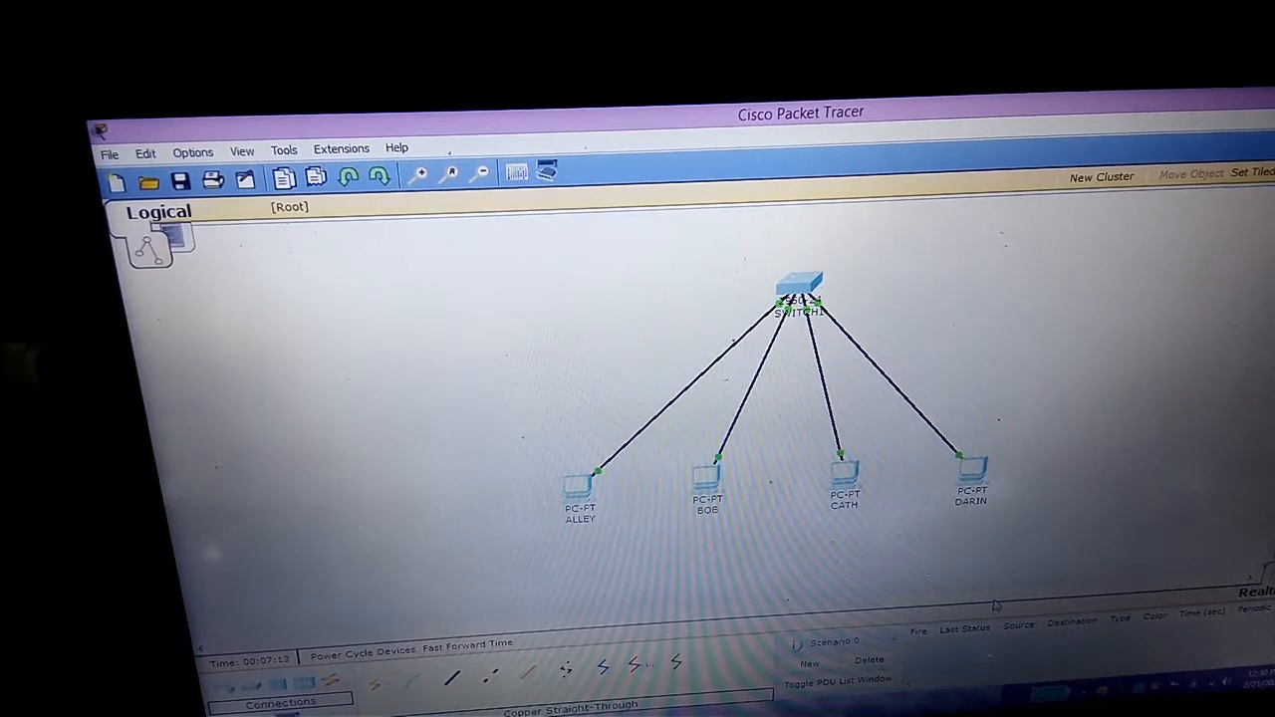
{"action": "mouse_move", "coordinate": [533, 506]}
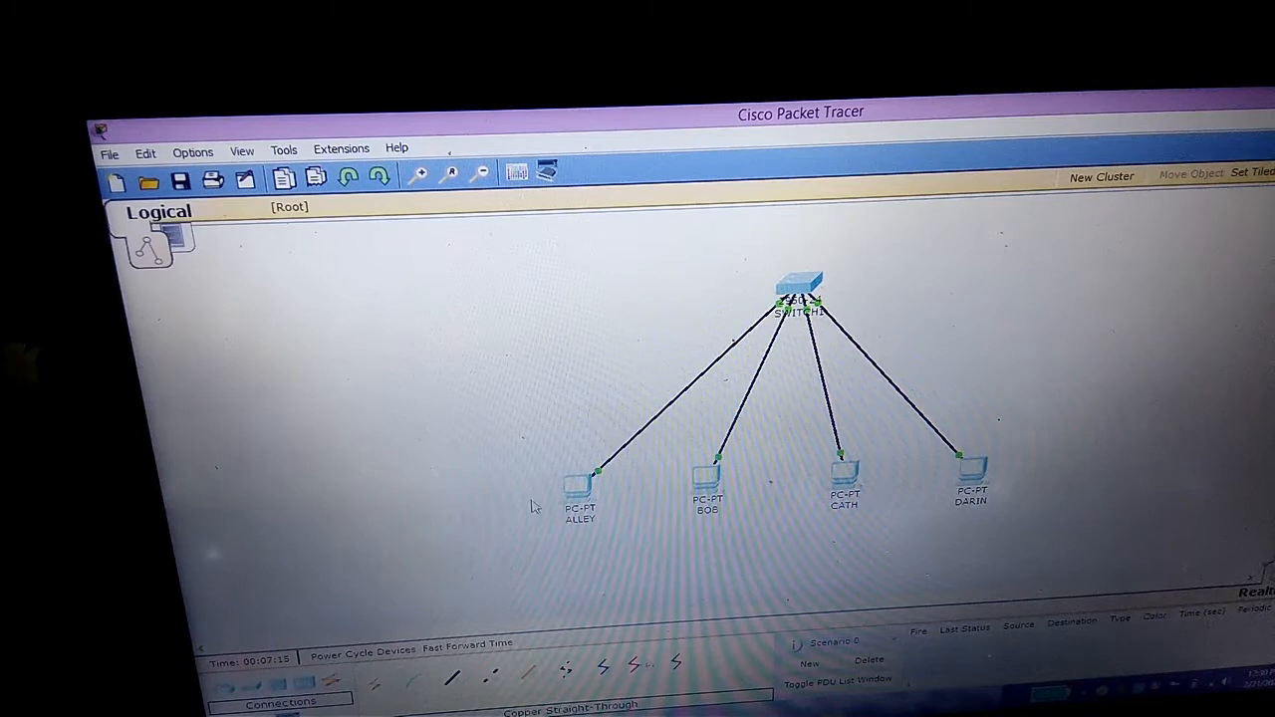
{"action": "mouse_move", "coordinate": [727, 494]}
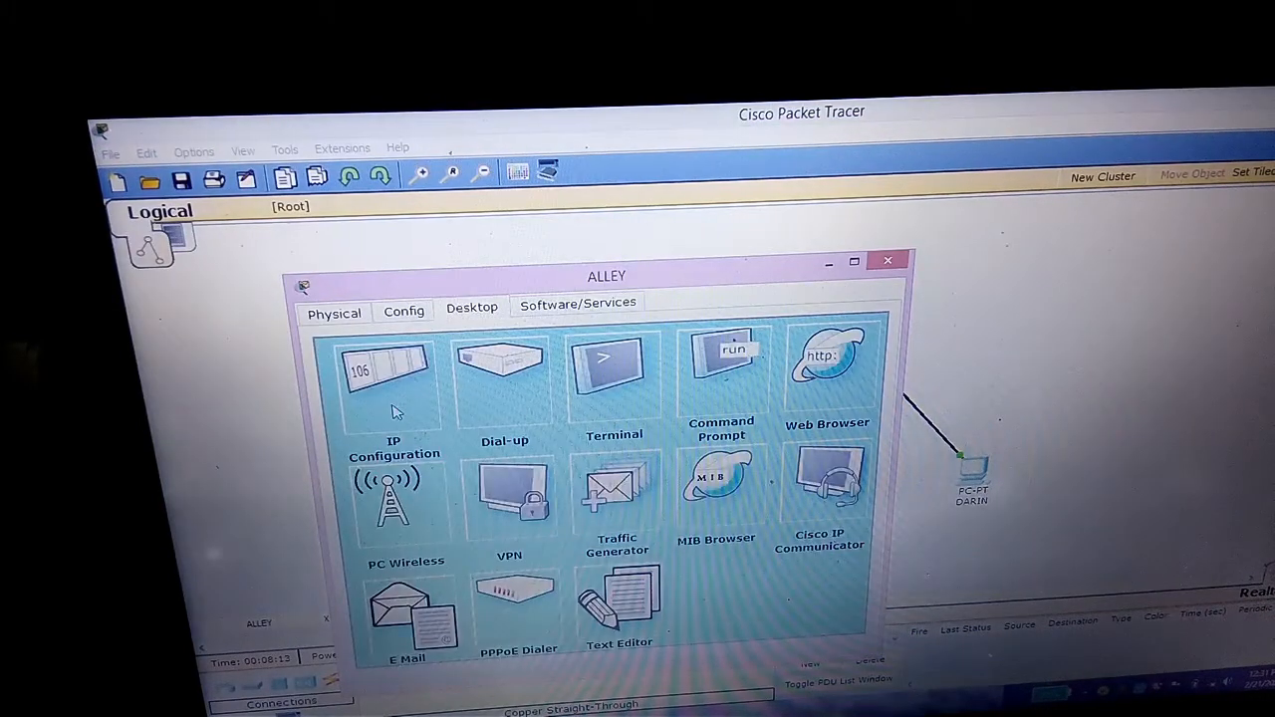
Step: Set ALLEY's static IP to 192.168.5.1, mask 255.255.255.0, and close its window
{"action": "left_click", "coordinate": [394, 379]}
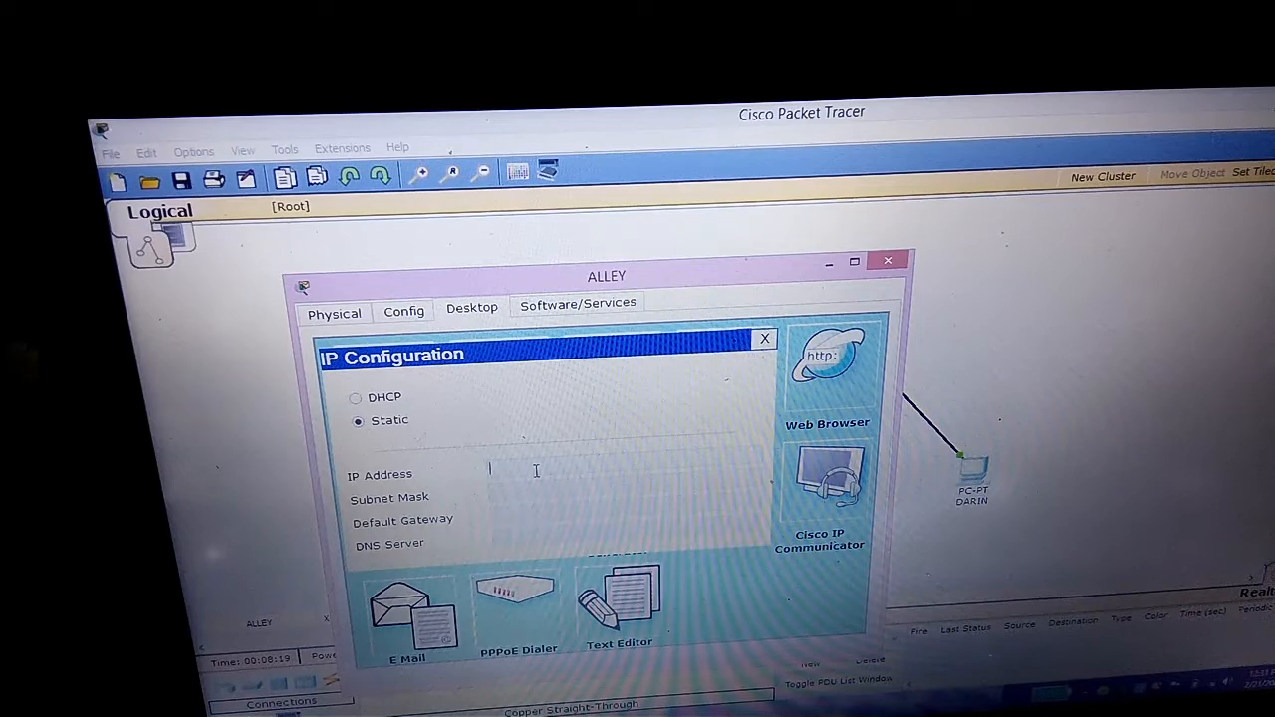
{"action": "type", "text": "192.168.5.1"}
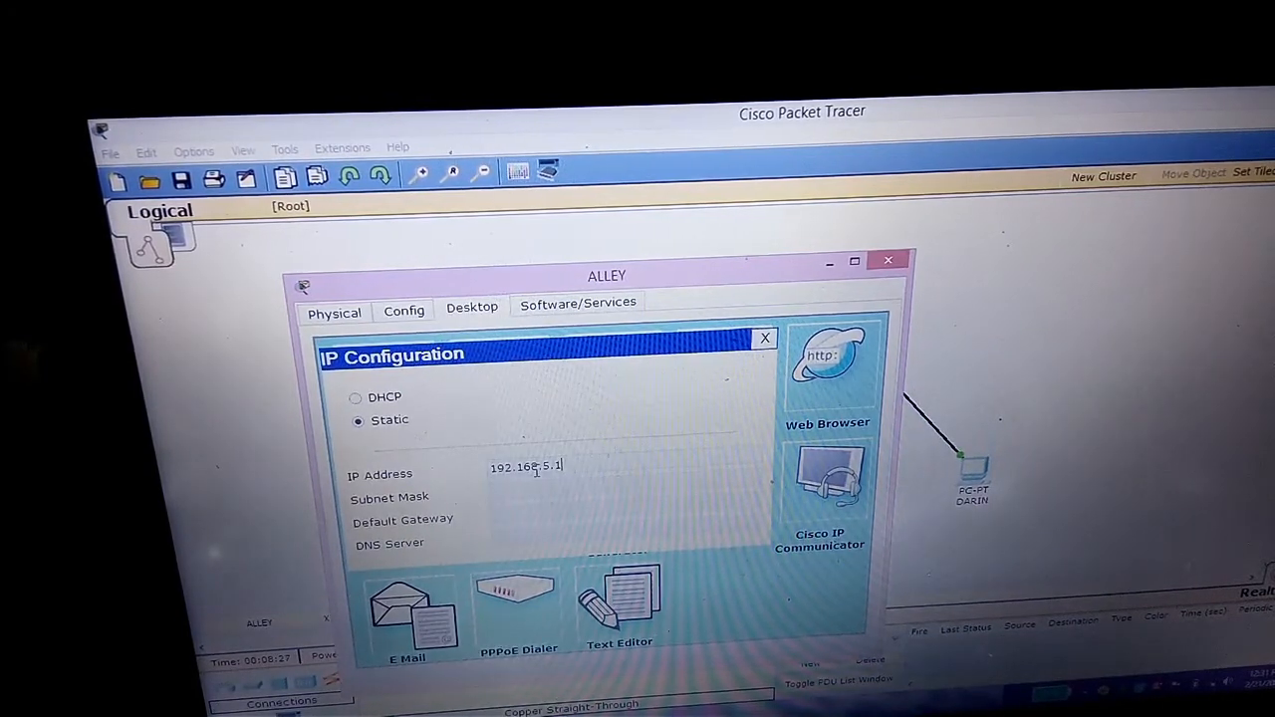
{"action": "type", "text": "255.255.255.0"}
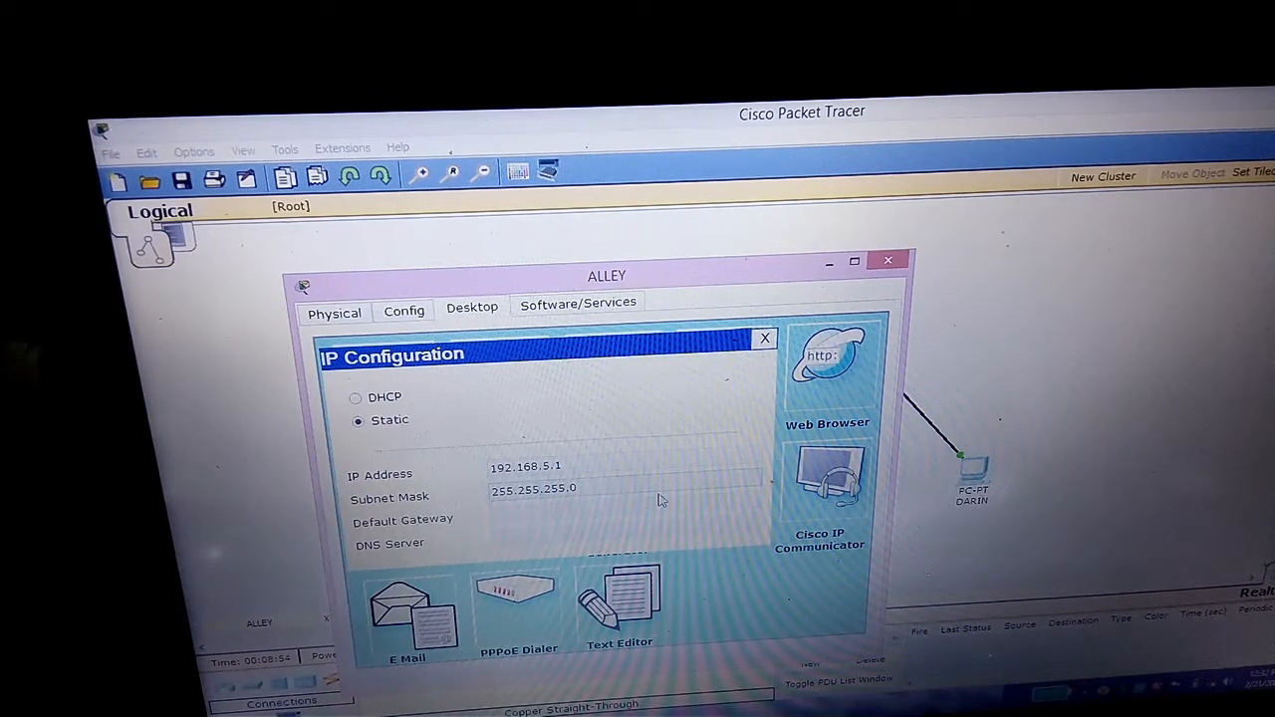
{"action": "left_click", "coordinate": [887, 260]}
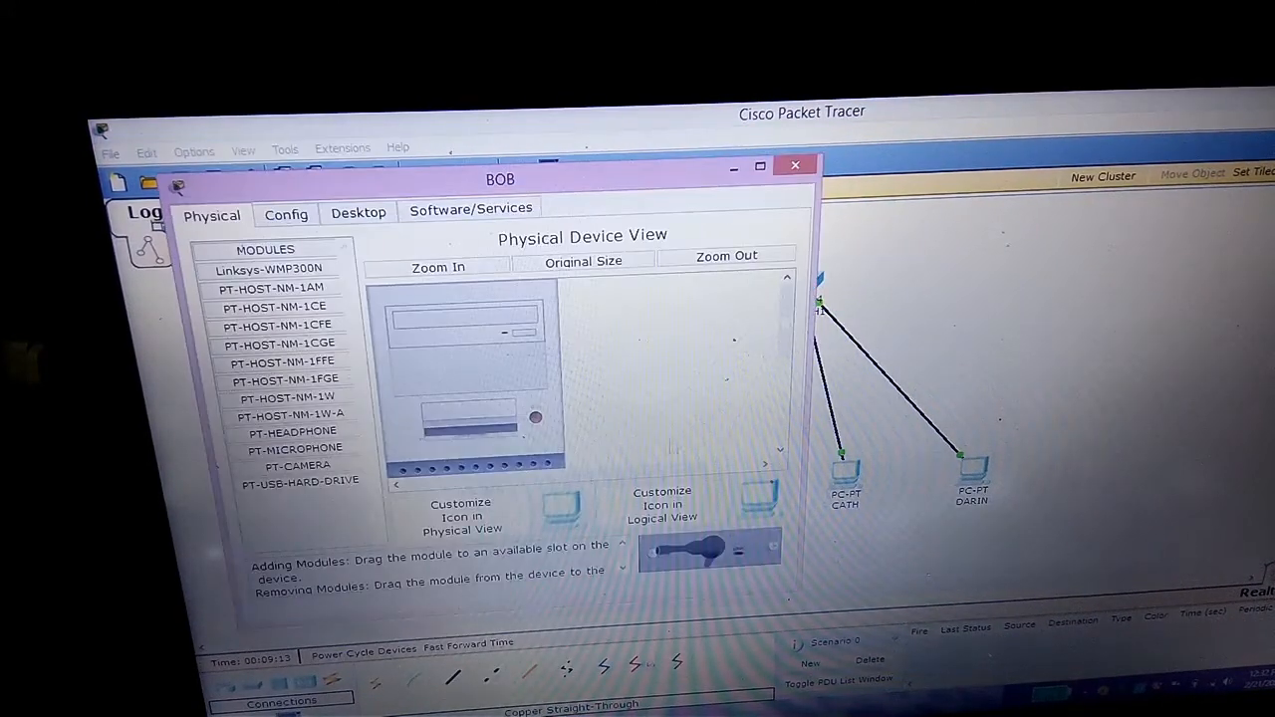
Step: Begin entering a static IP address starting with 192 in BOB's IP Configuration
{"action": "left_click", "coordinate": [357, 211]}
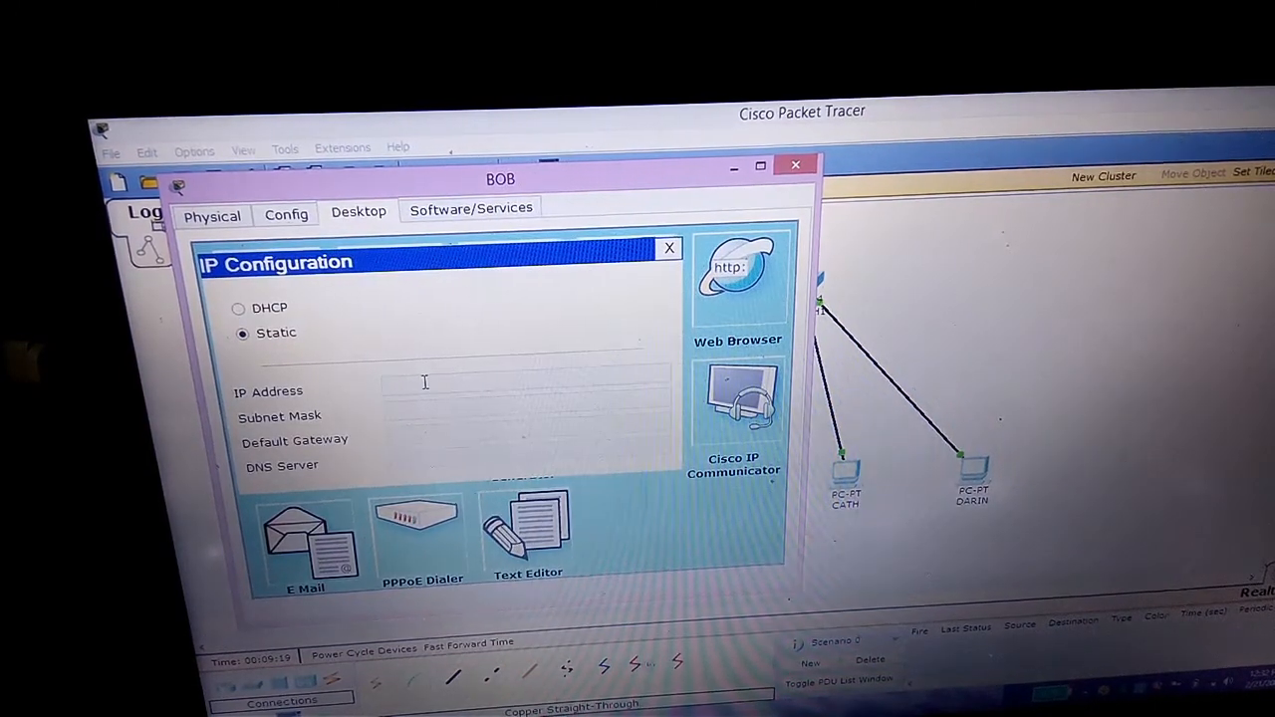
{"action": "type", "text": "192"}
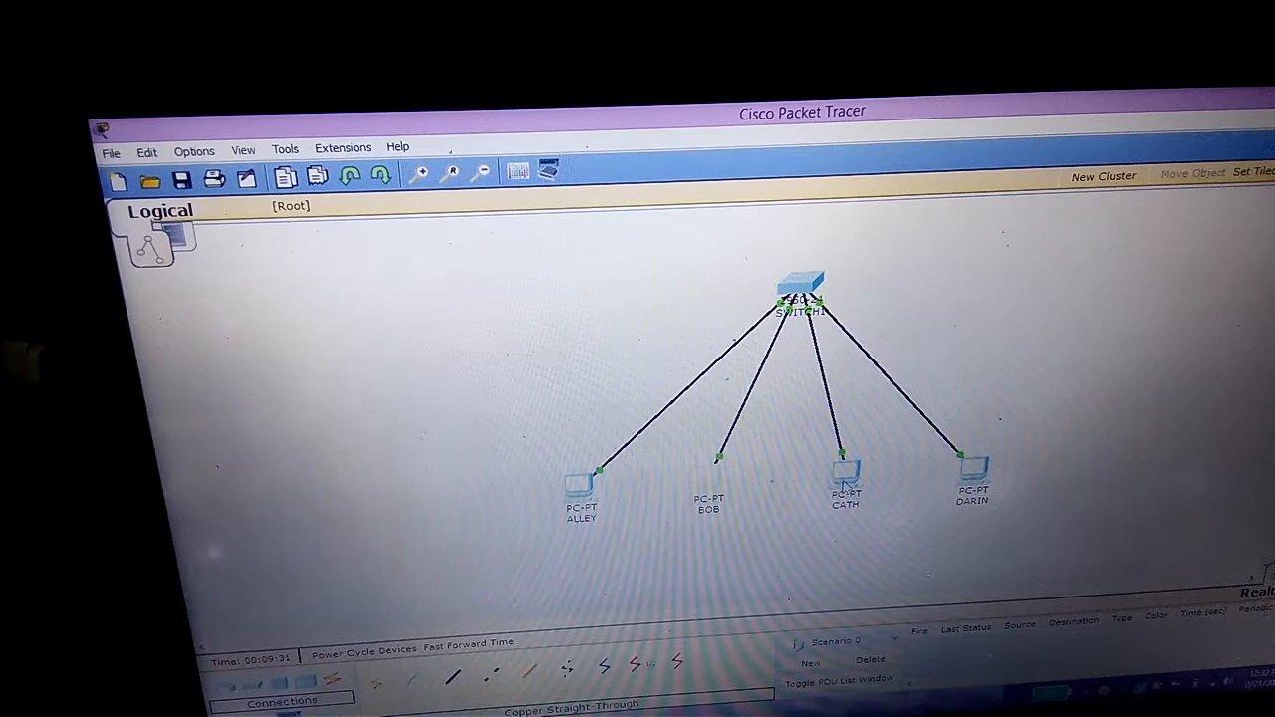
Step: Set CATH's static IP to 192.168.5.3, mask 255.255.255.0, and close its window
{"action": "double_click", "coordinate": [846, 478]}
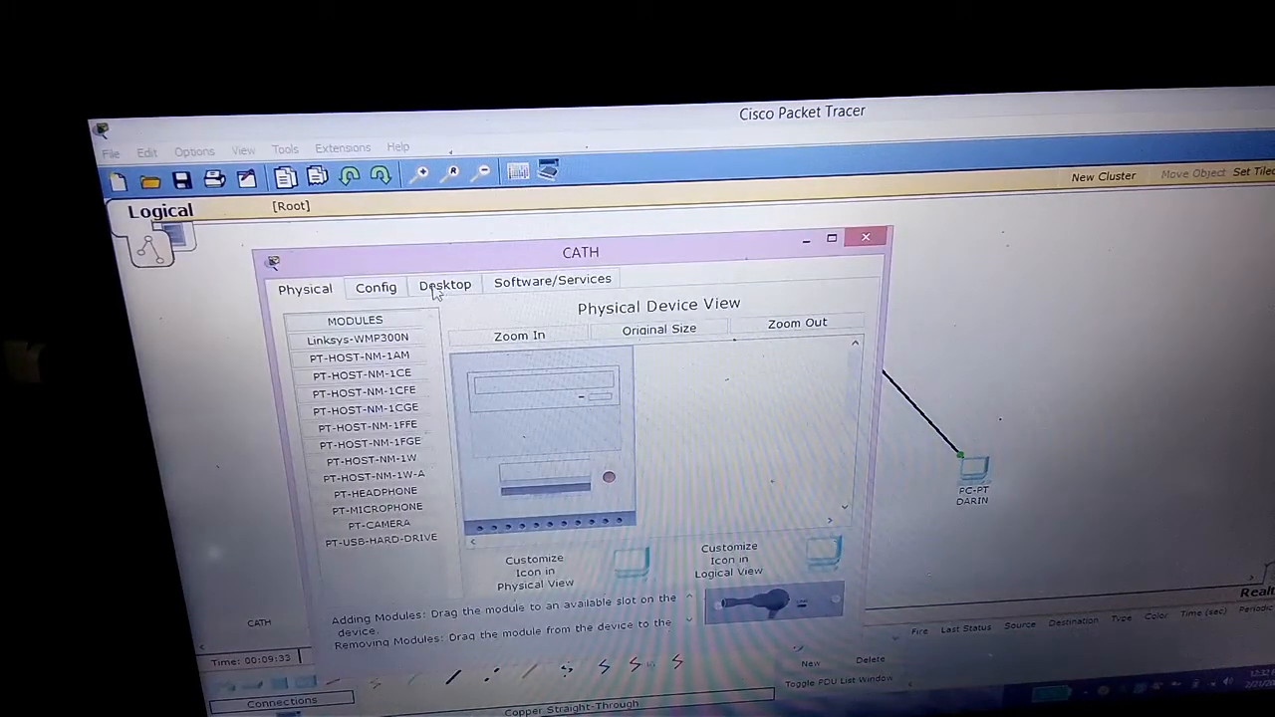
{"action": "left_click", "coordinate": [444, 284]}
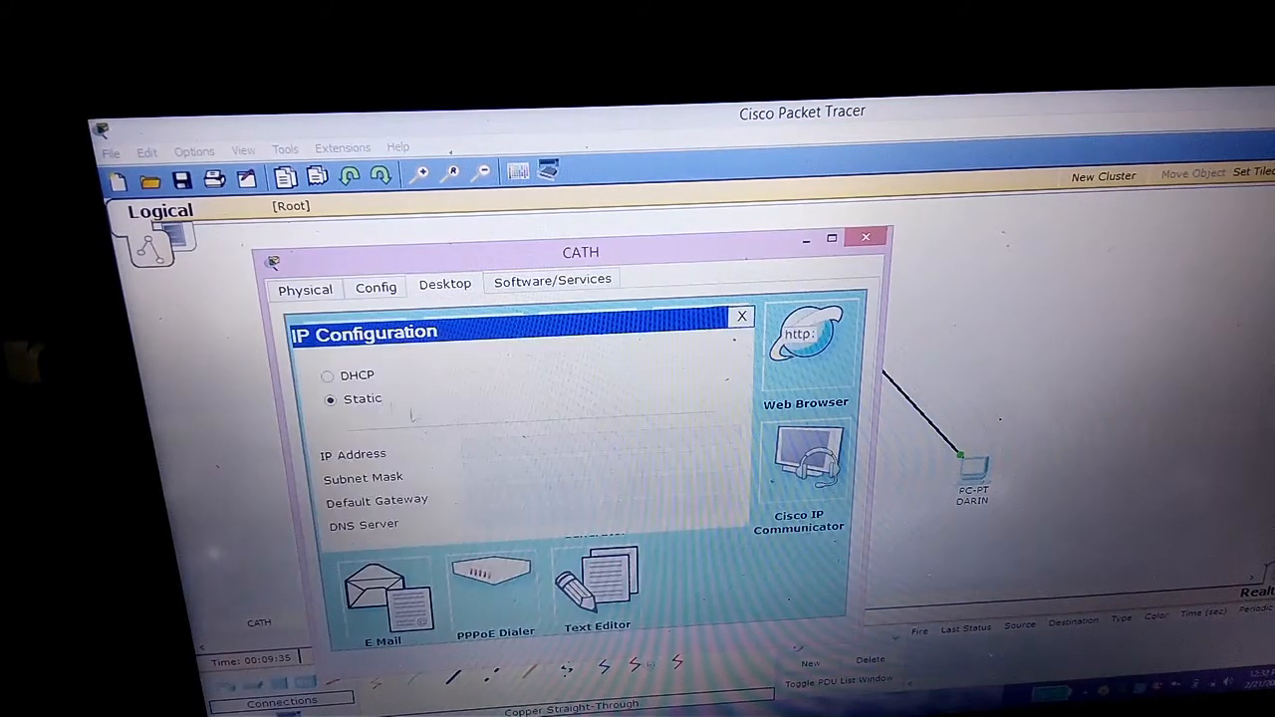
{"action": "type", "text": "1"}
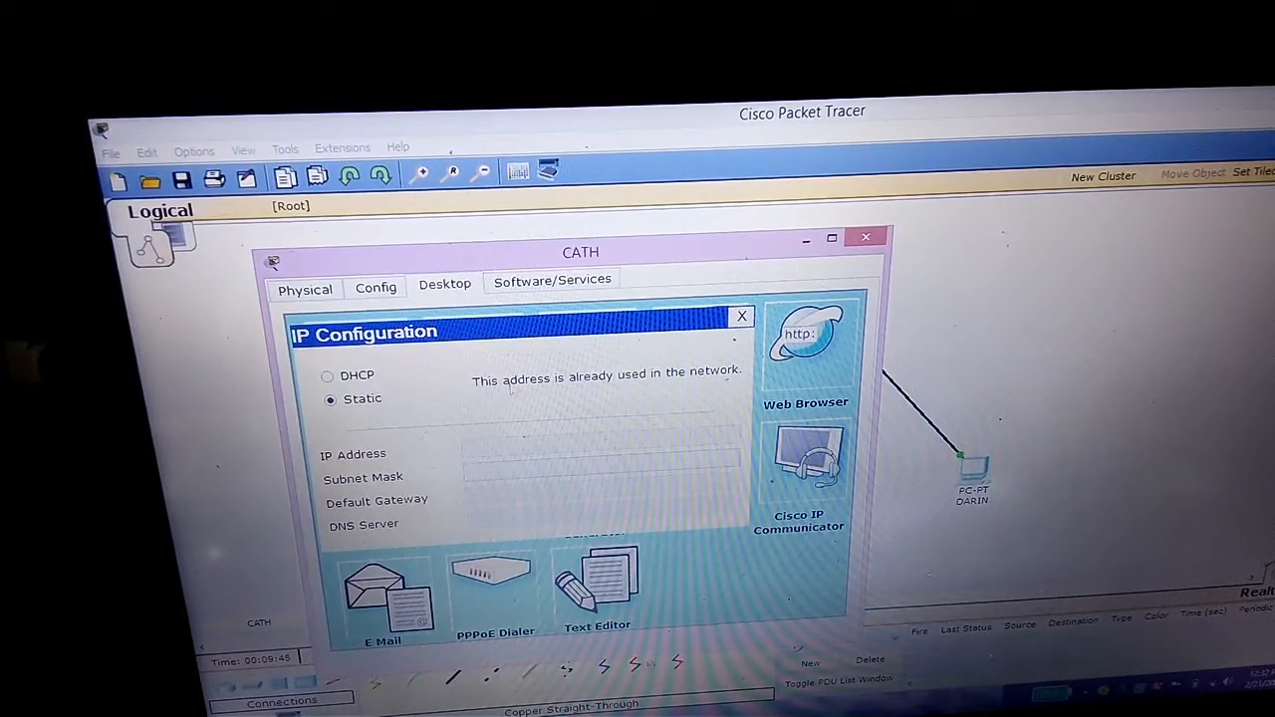
{"action": "left_click", "coordinate": [864, 237]}
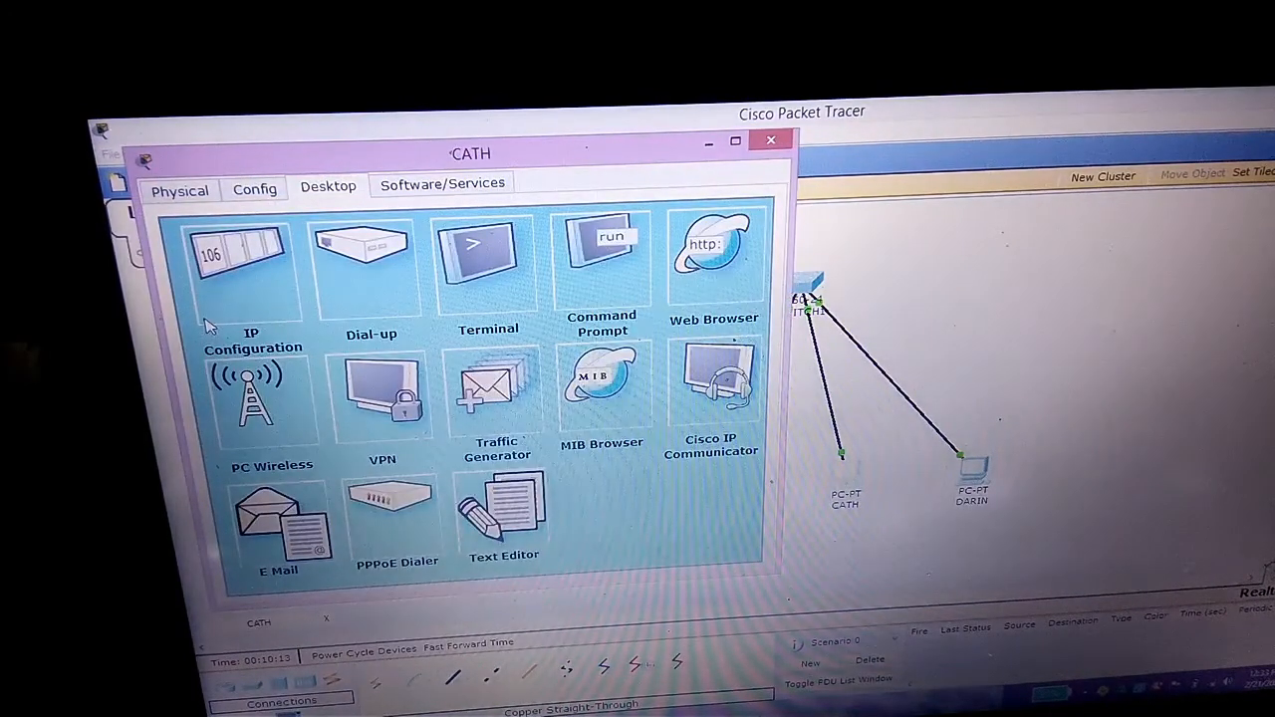
{"action": "left_click", "coordinate": [239, 254]}
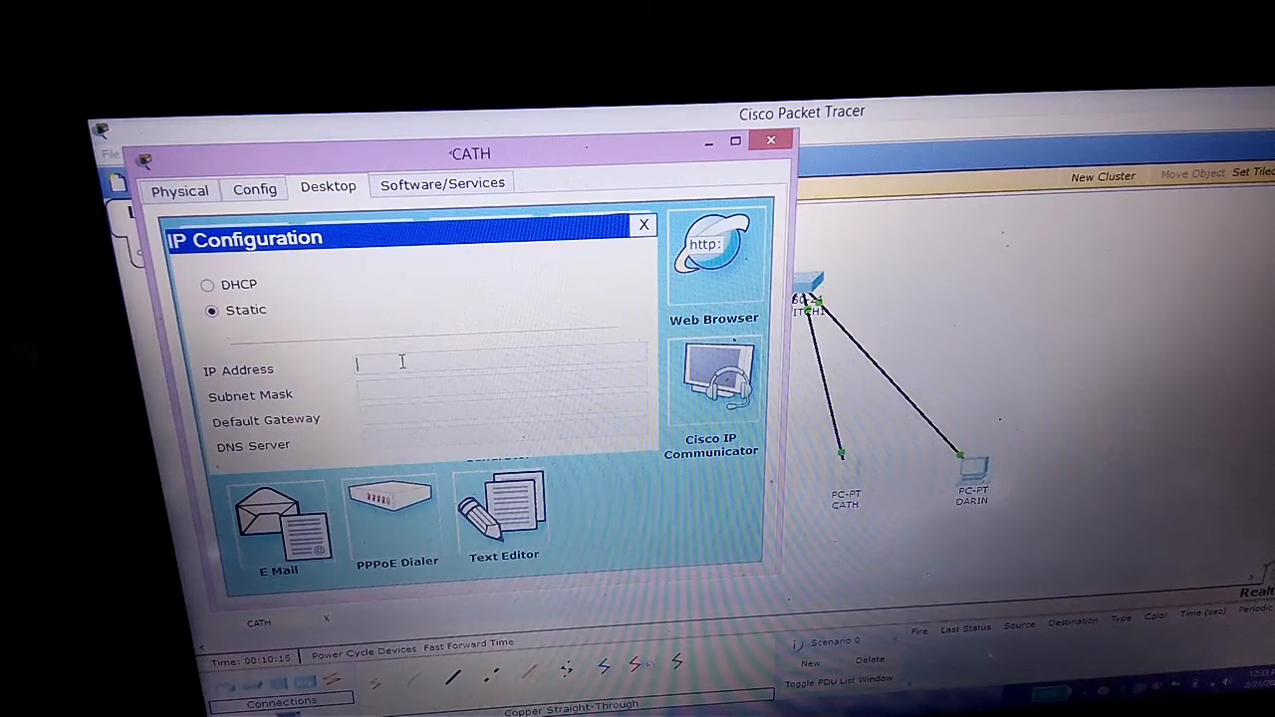
{"action": "type", "text": "1"}
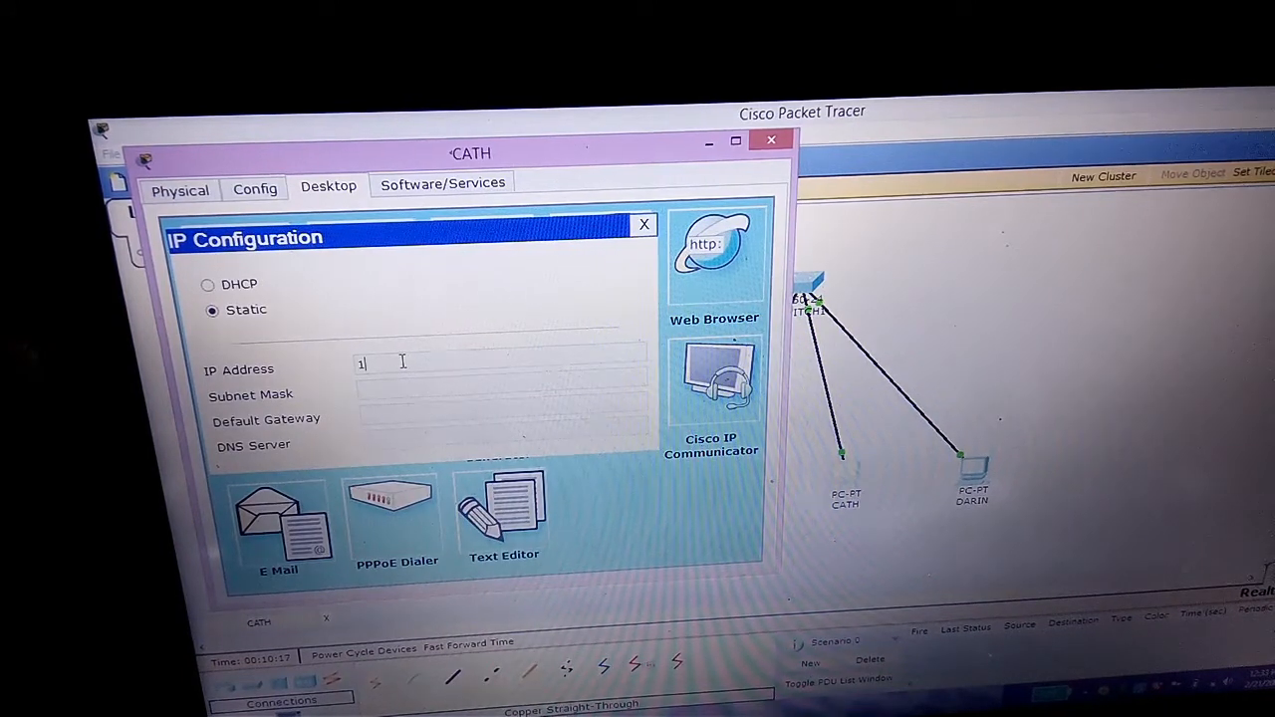
{"action": "type", "text": "92.1"}
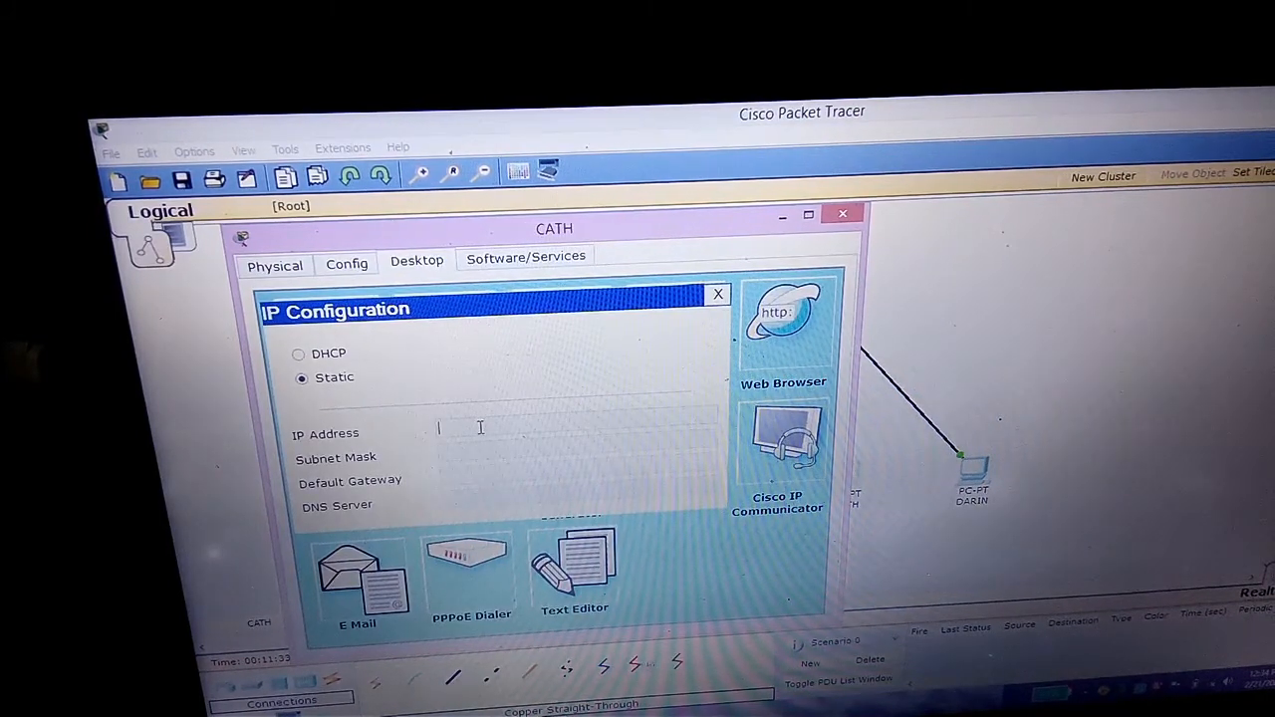
{"action": "type", "text": "192.168"}
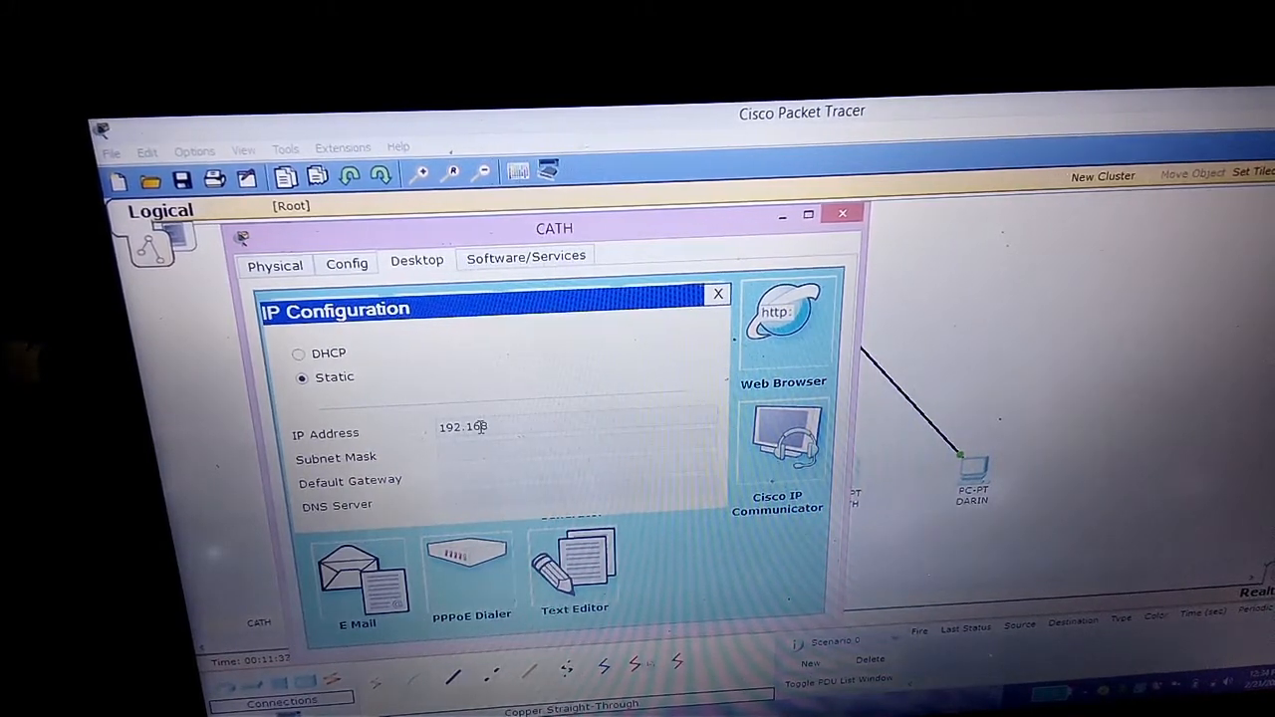
{"action": "type", "text": ".5."}
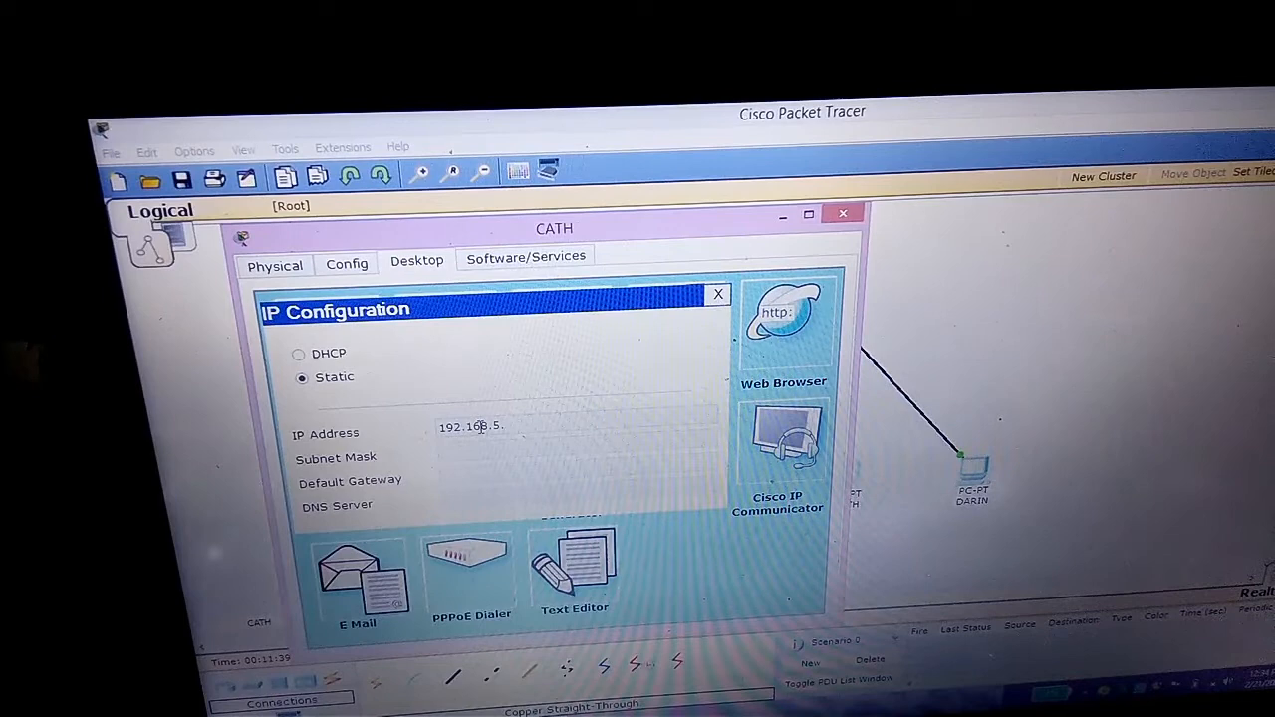
{"action": "type", "text": "255.255.255.0"}
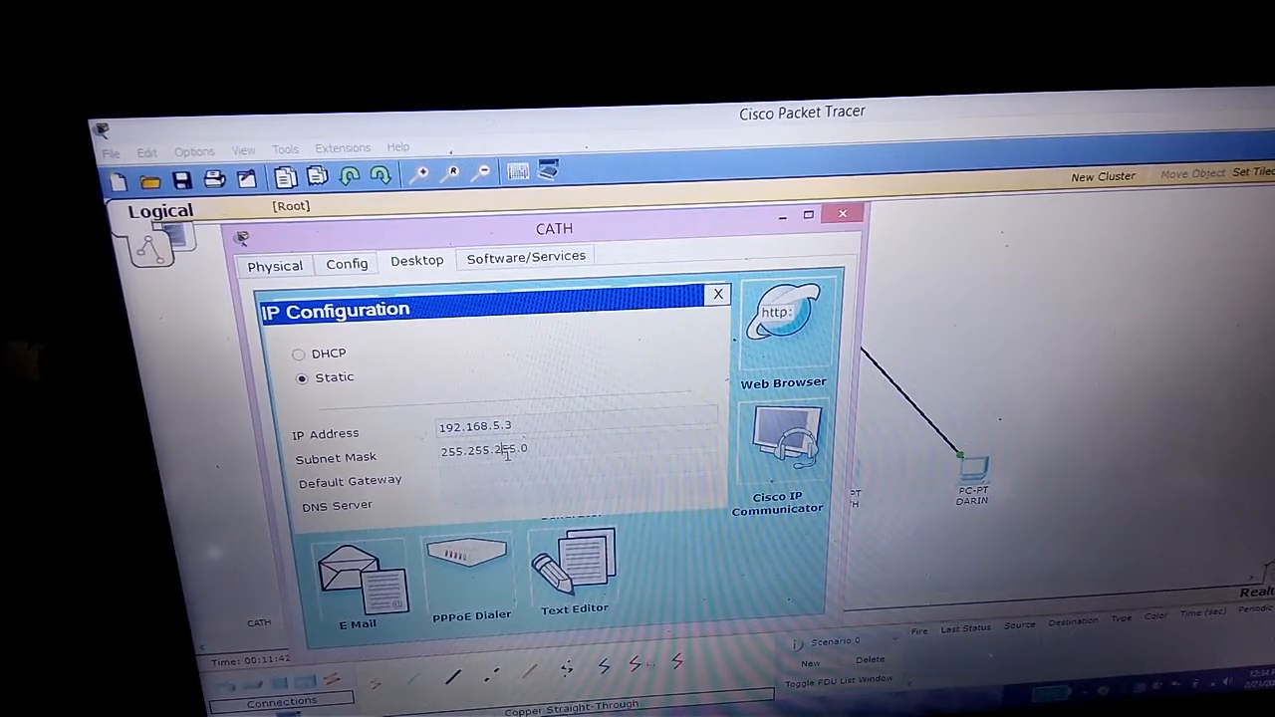
{"action": "left_click", "coordinate": [842, 213]}
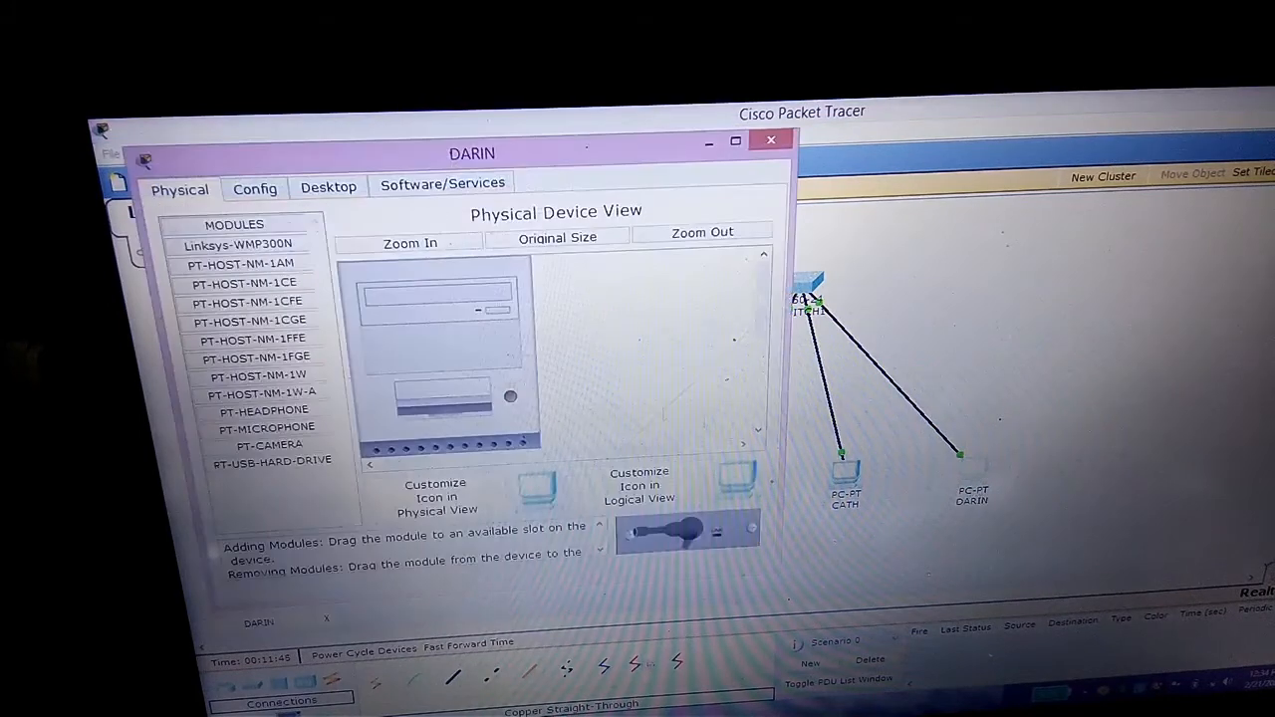
Step: Set DARIN's static IP to 192.168.5.4, mask 255.255.255.0, and close its window
{"action": "left_click", "coordinate": [328, 186]}
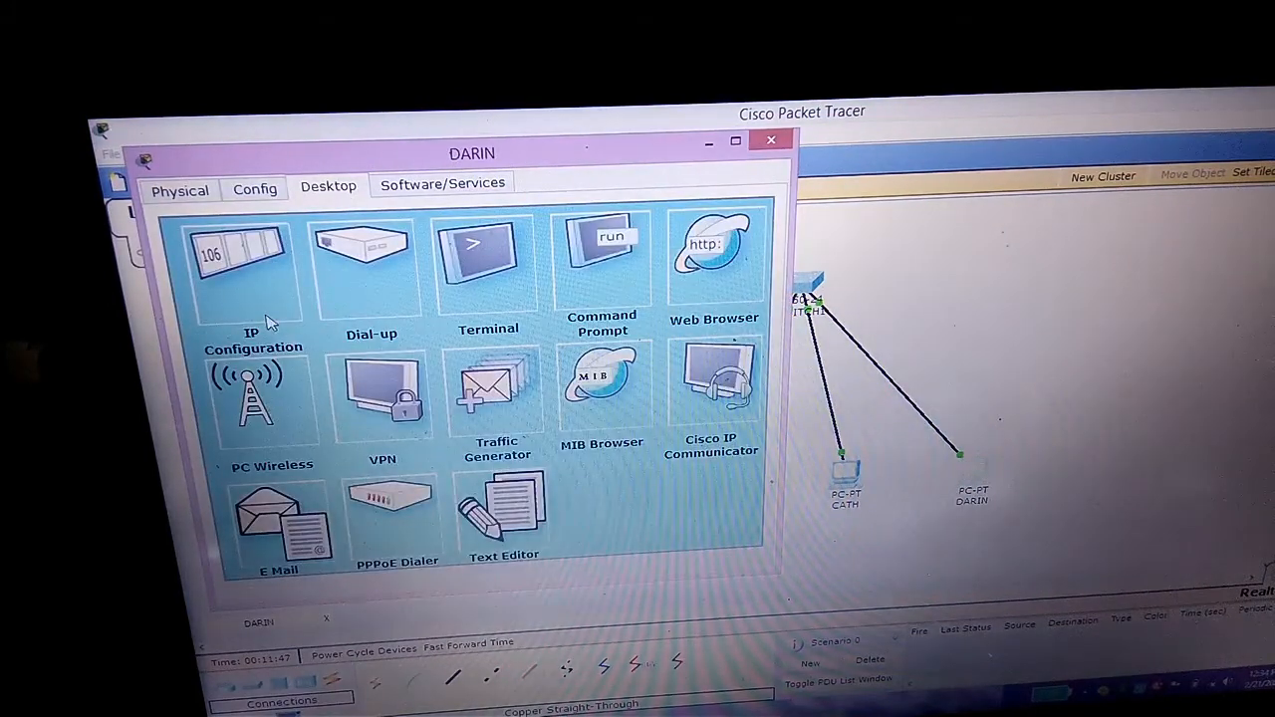
{"action": "left_click", "coordinate": [252, 269]}
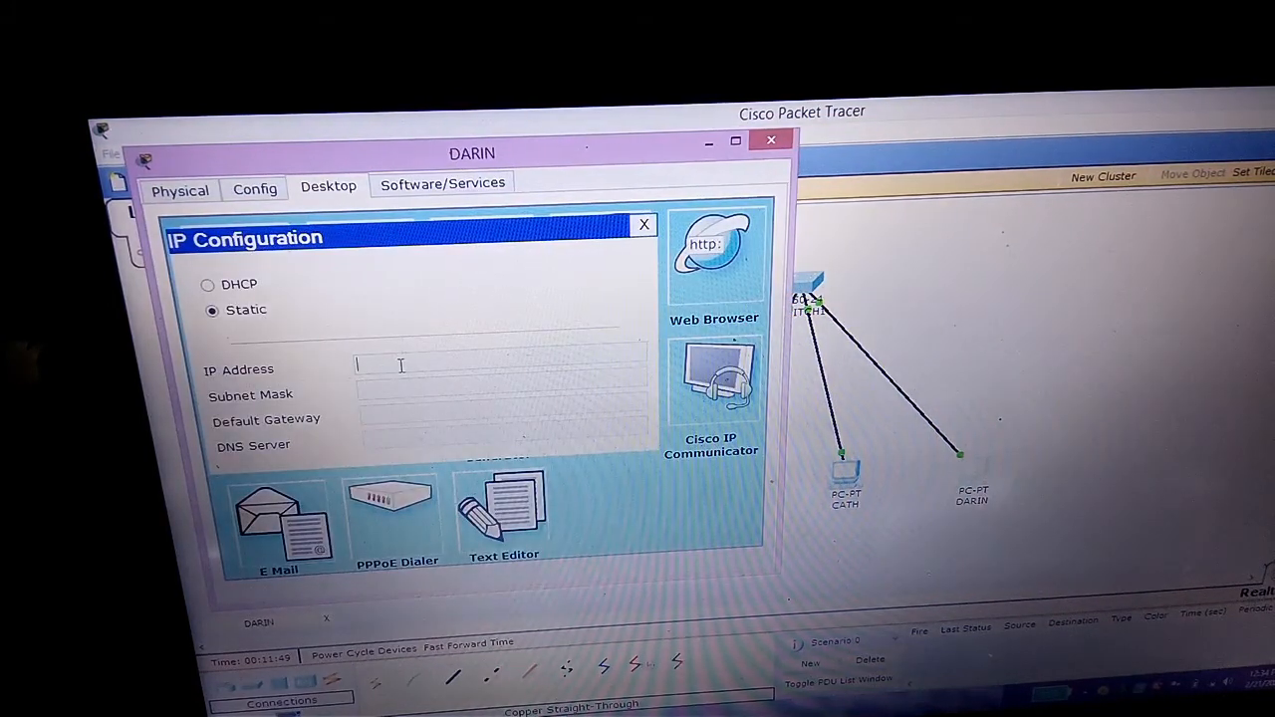
{"action": "type", "text": "192.168."}
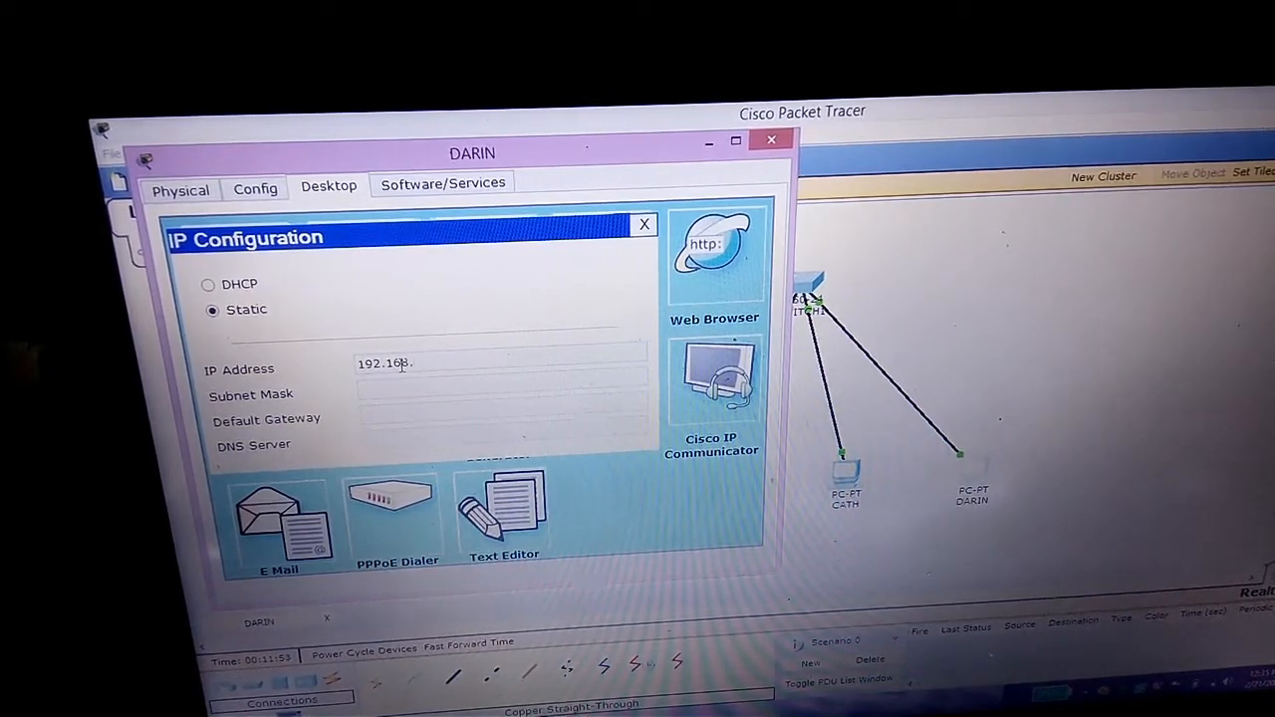
{"action": "type", "text": "5.4"}
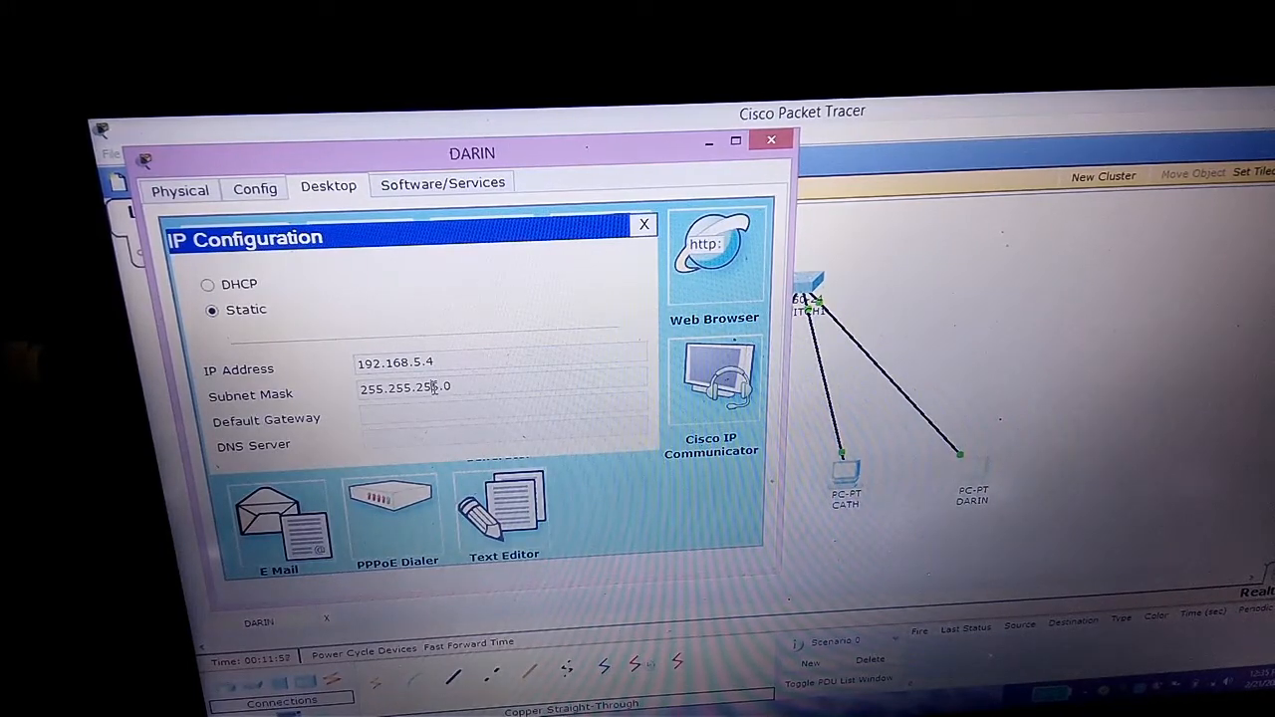
{"action": "left_click", "coordinate": [770, 139]}
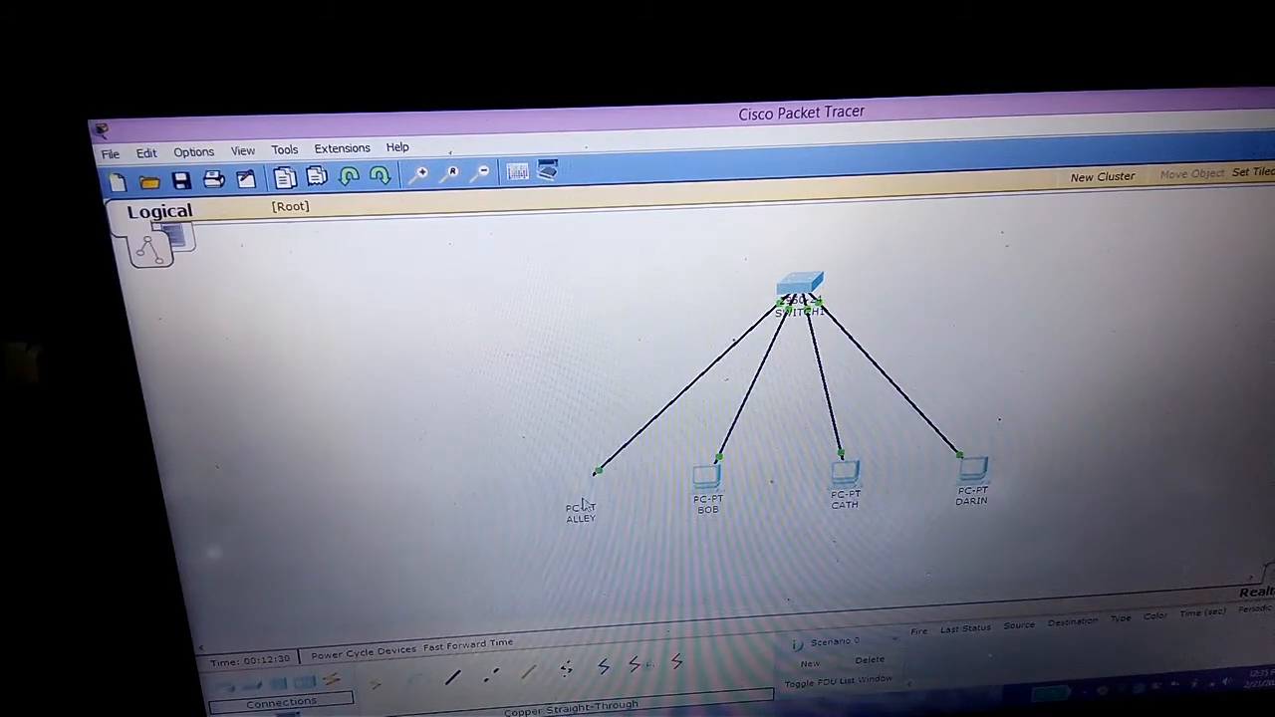
Step: Reopen ALLEY's IP Configuration to confirm 192.168.5.1 / 255.255.255.0, then close it
{"action": "double_click", "coordinate": [581, 478]}
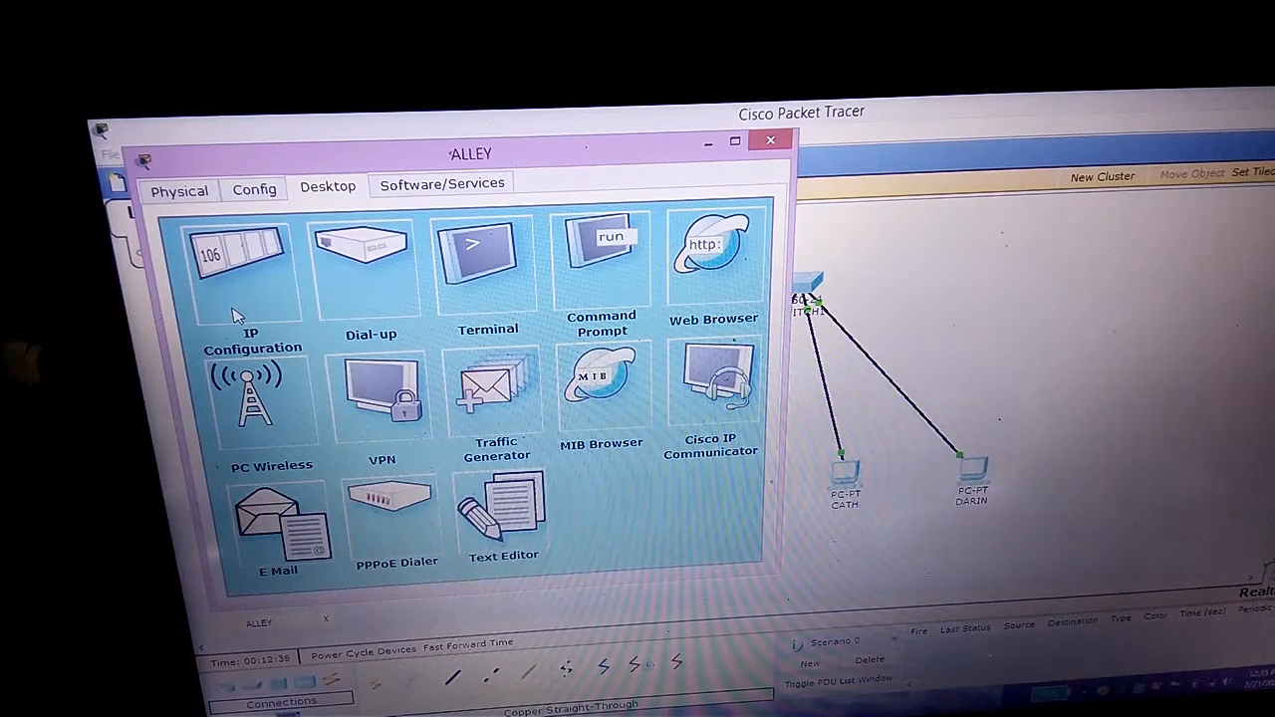
{"action": "left_click", "coordinate": [252, 259]}
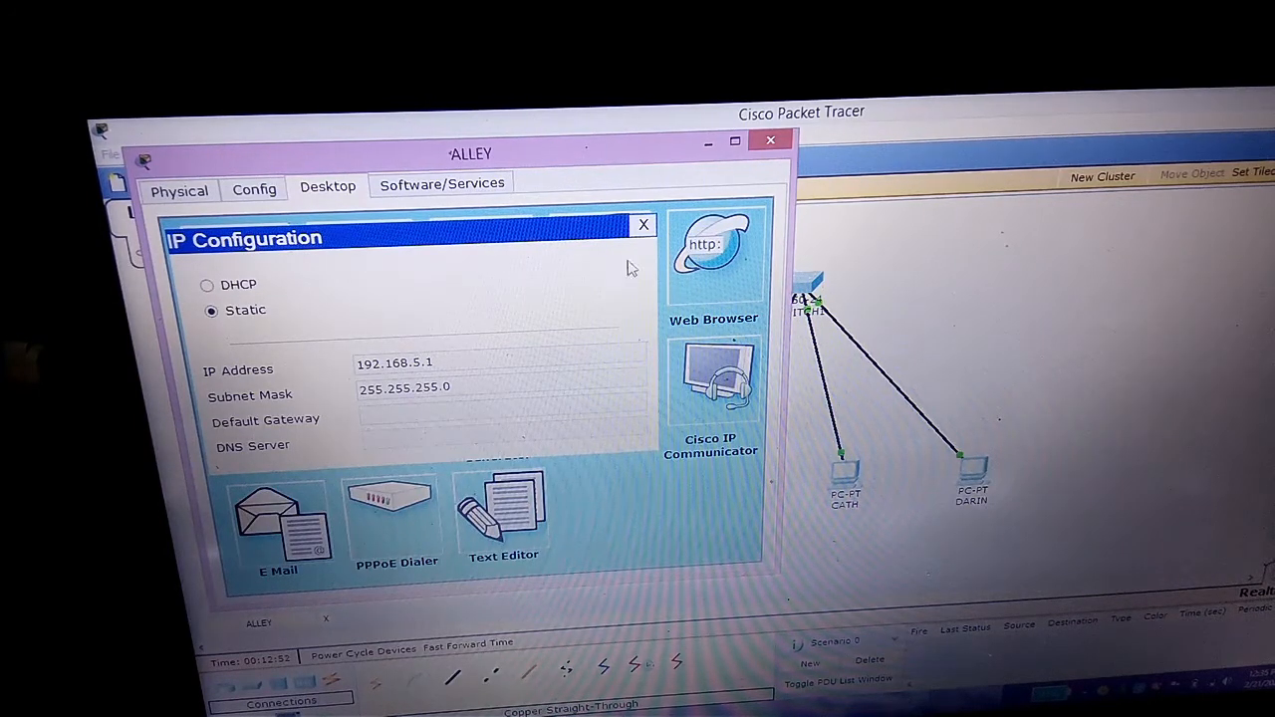
{"action": "left_click", "coordinate": [643, 224]}
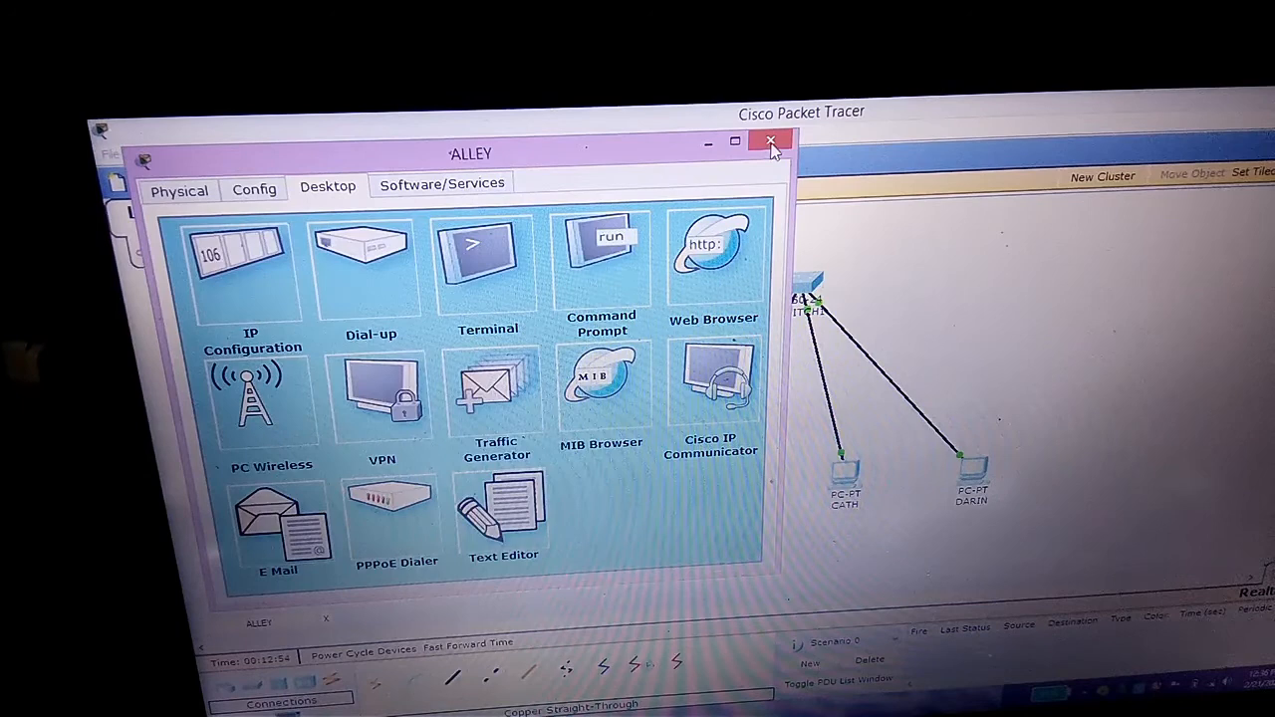
{"action": "left_click", "coordinate": [771, 141]}
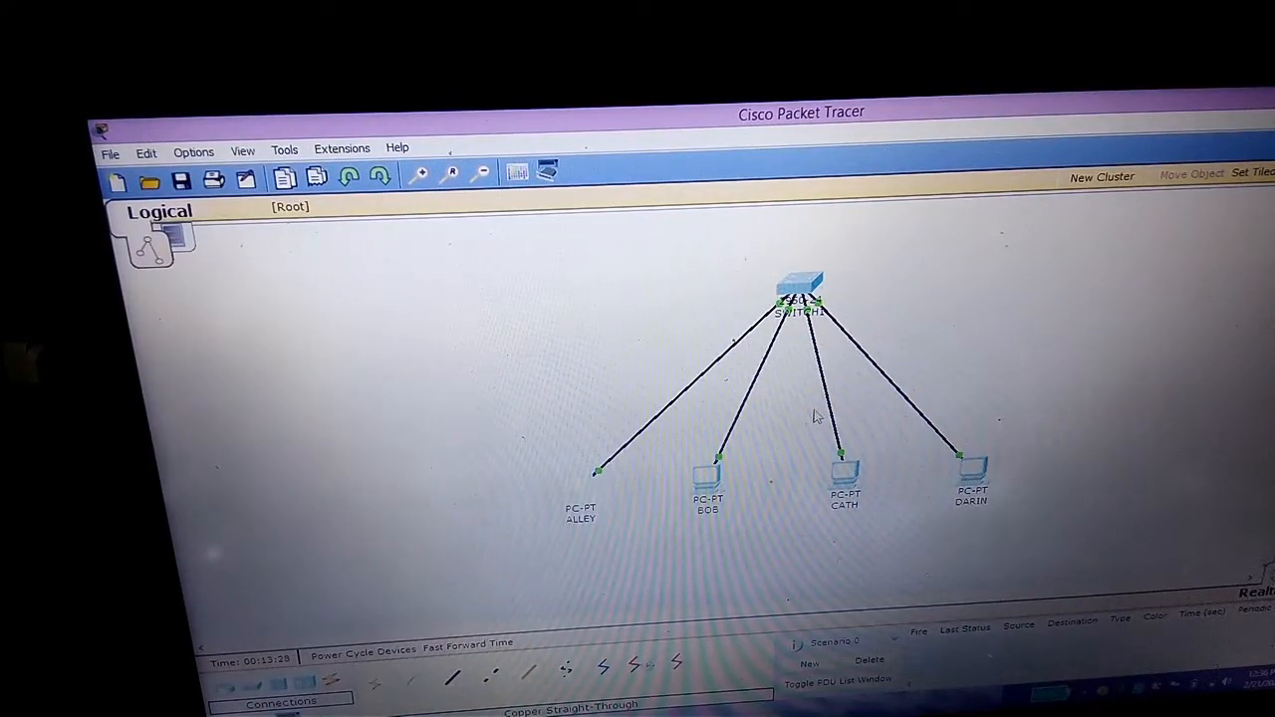
{"action": "mouse_move", "coordinate": [706, 404]}
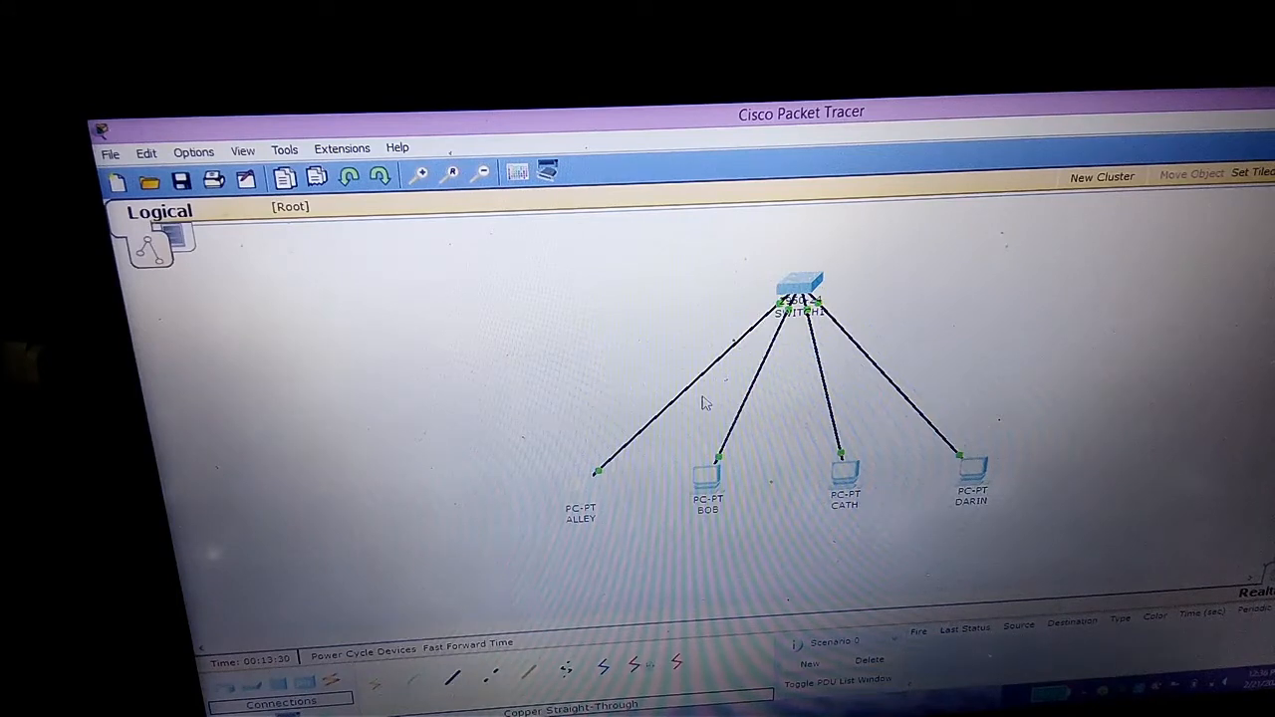
{"action": "mouse_move", "coordinate": [742, 445]}
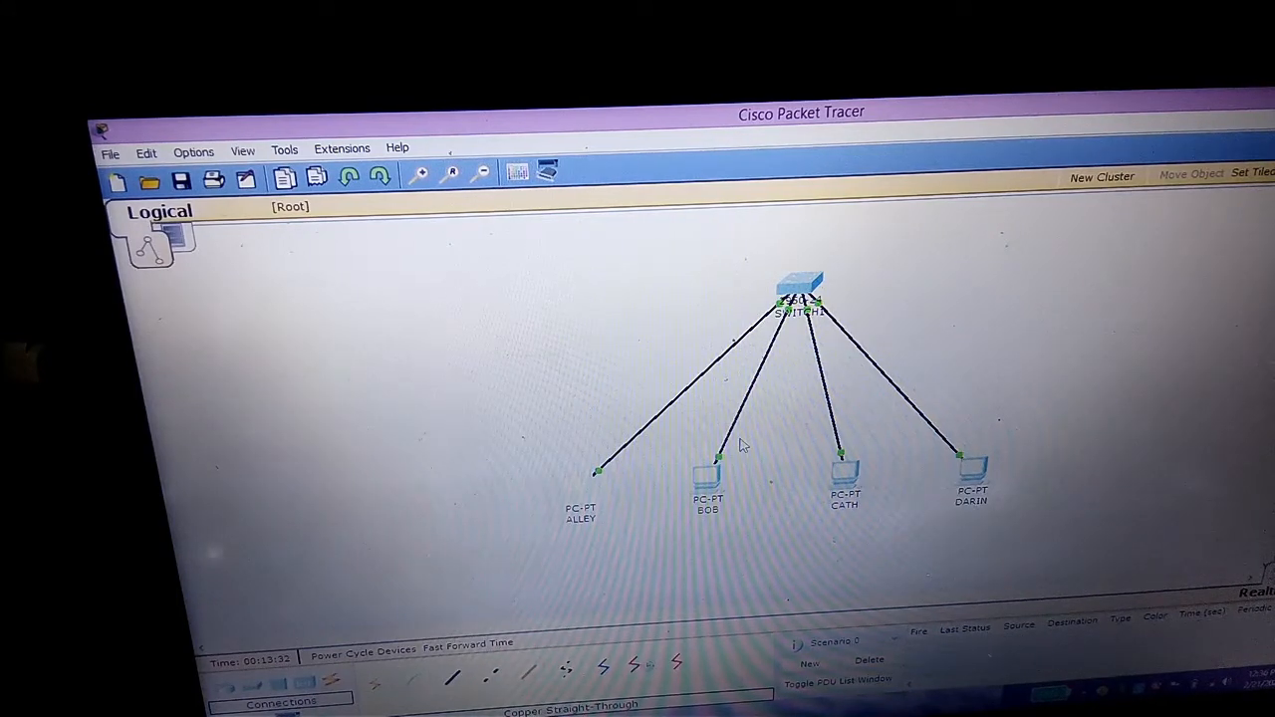